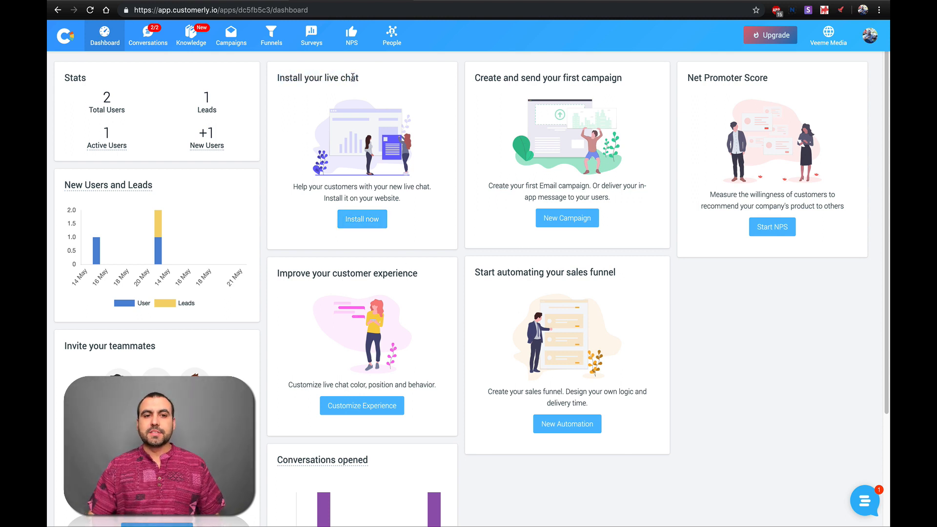
# Search plugins for 'customer', confirm Customerly live chat shows Activo, and open its section.
pyautogui.click(362, 219)
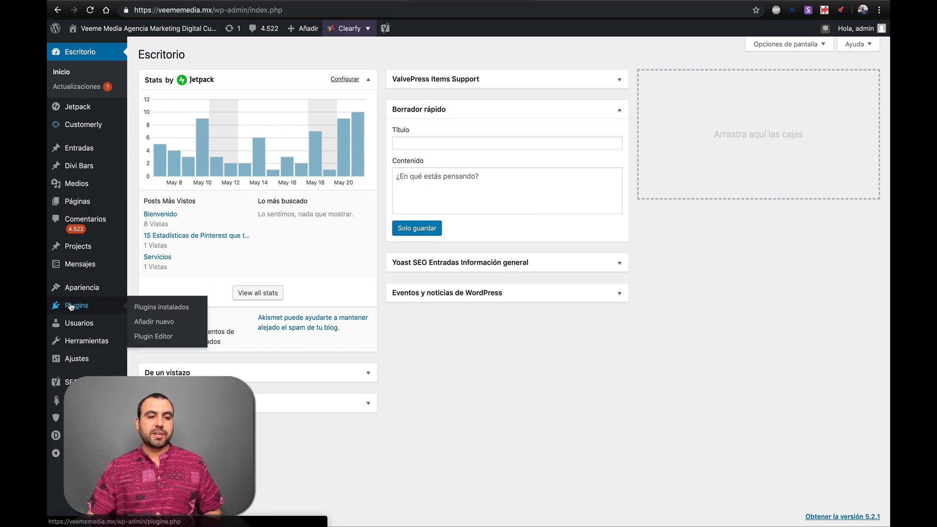
pyautogui.moveTo(154, 321)
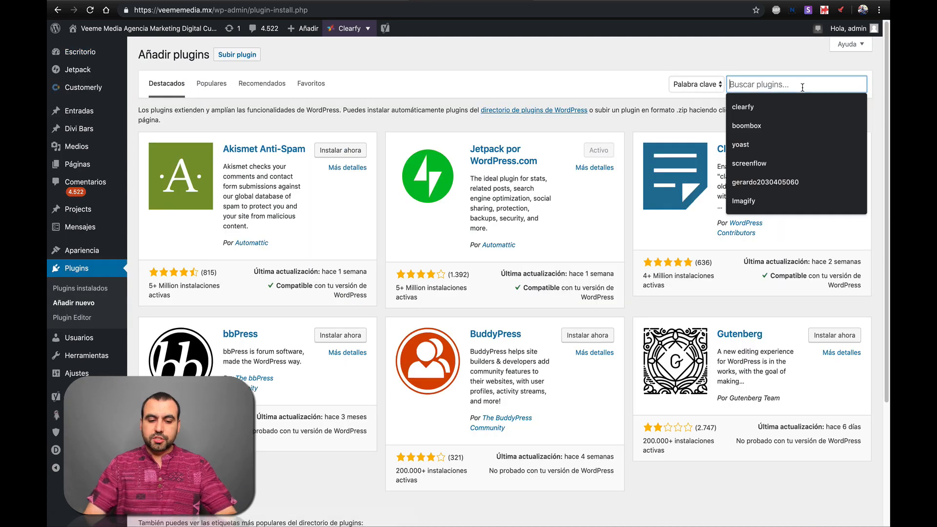
pyautogui.write('customerly')
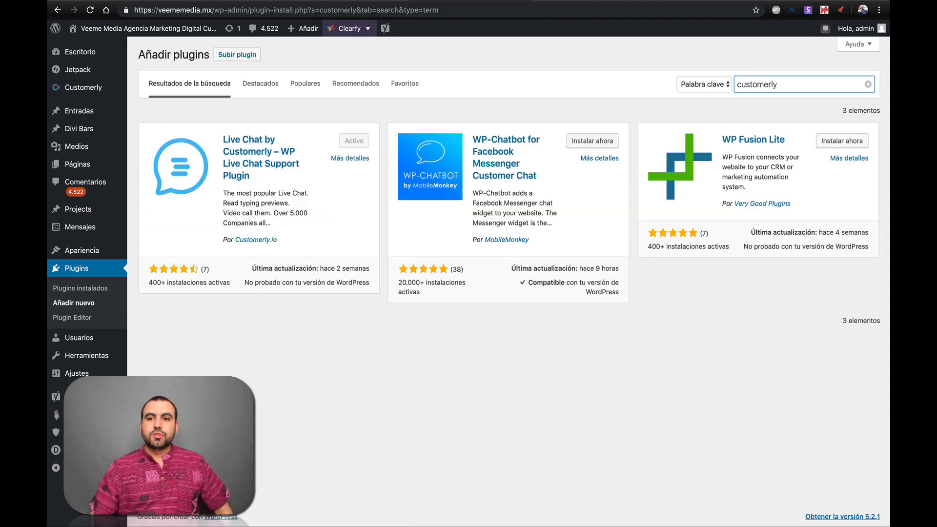
pyautogui.moveTo(259, 152)
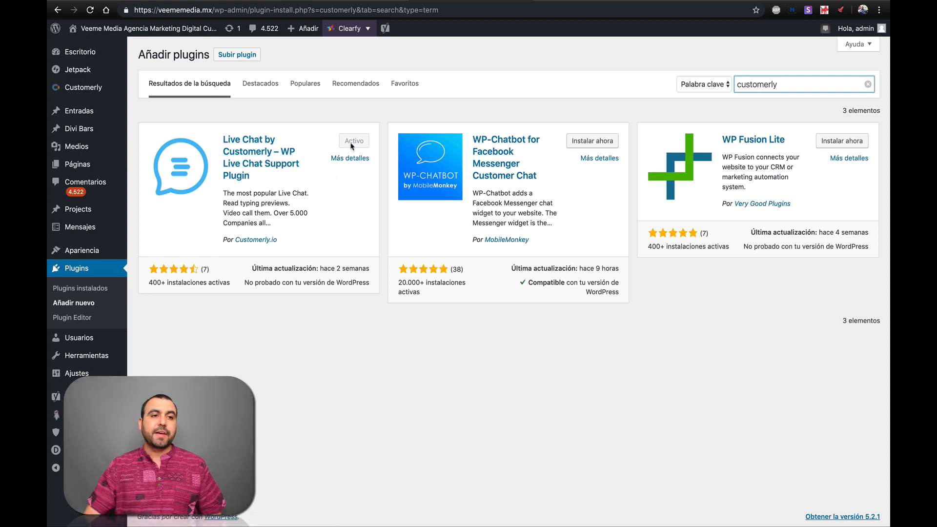
pyautogui.click(82, 87)
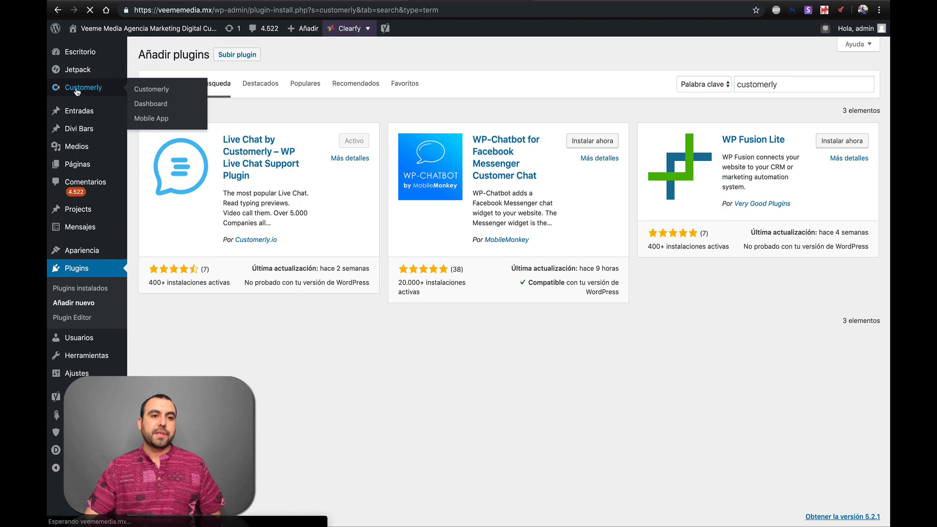
pyautogui.click(151, 88)
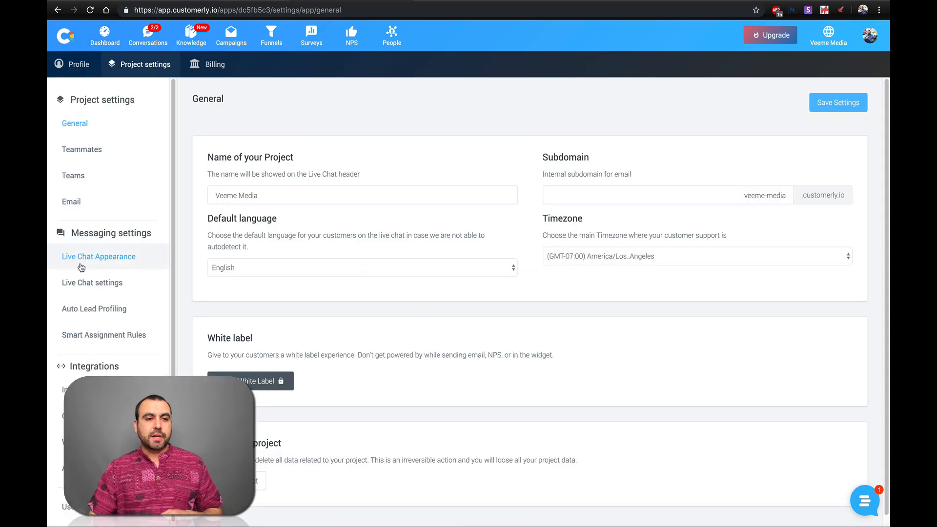
# Open Live Chat Appearance to reach the magenta #f32dfa widget colour setting.
pyautogui.click(99, 256)
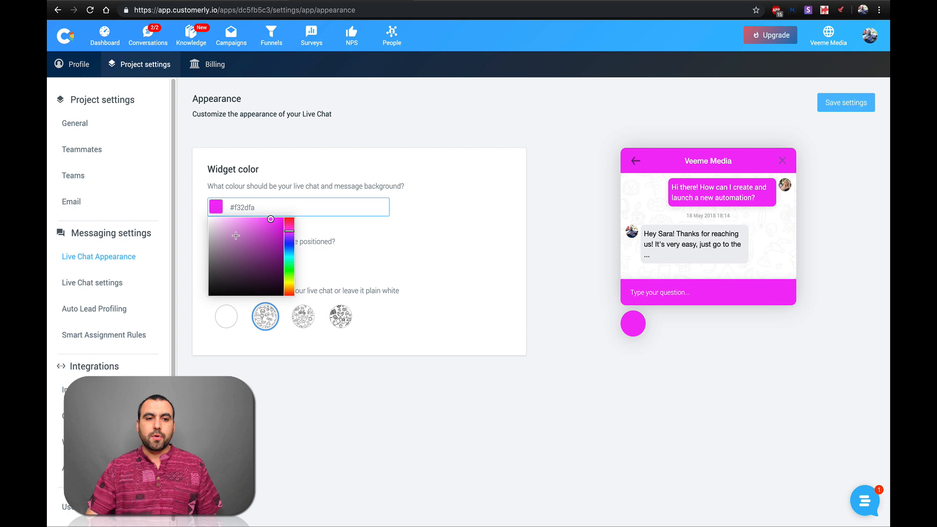
# Set the widget position to Right with the patterned background and save the settings.
pyautogui.click(452, 436)
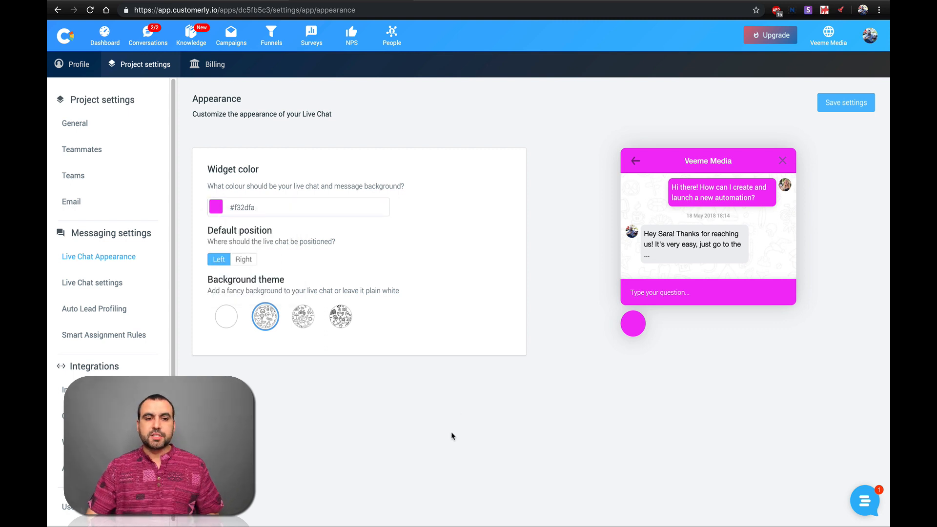
pyautogui.moveTo(275, 257)
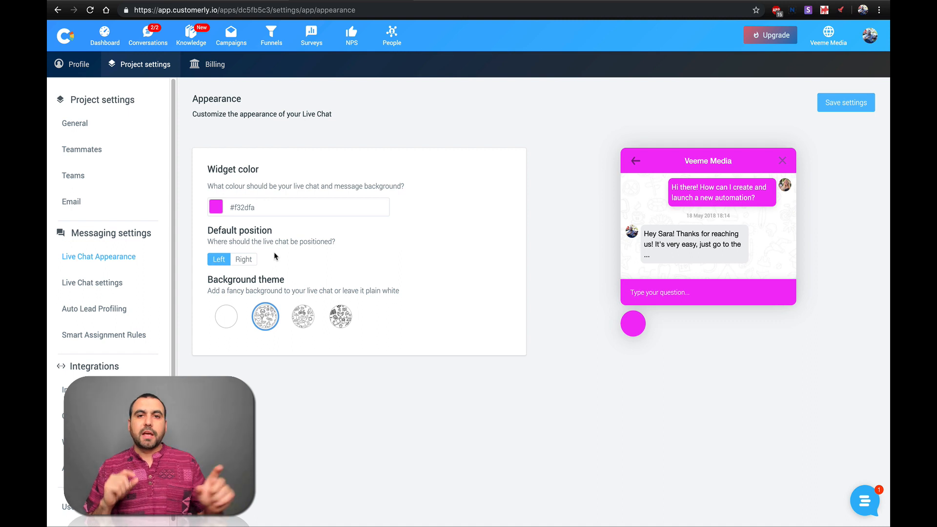
pyautogui.click(243, 258)
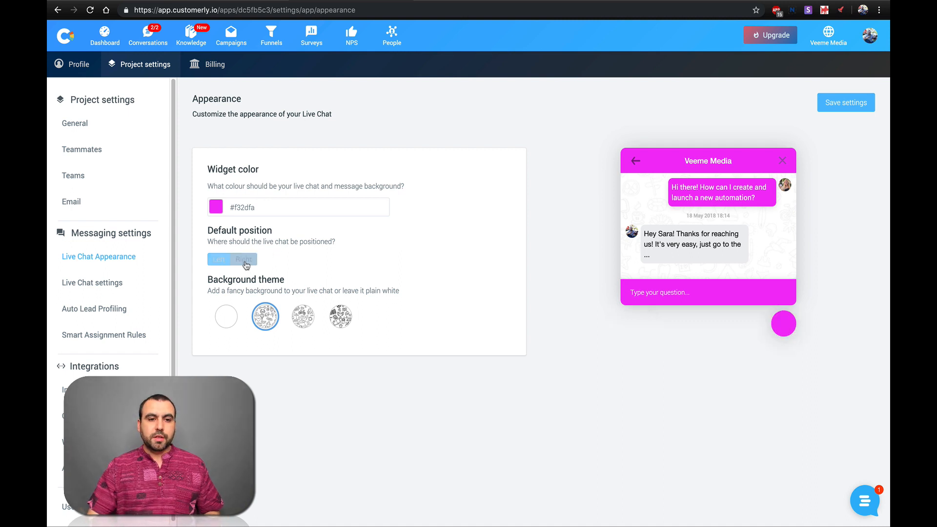
pyautogui.click(243, 259)
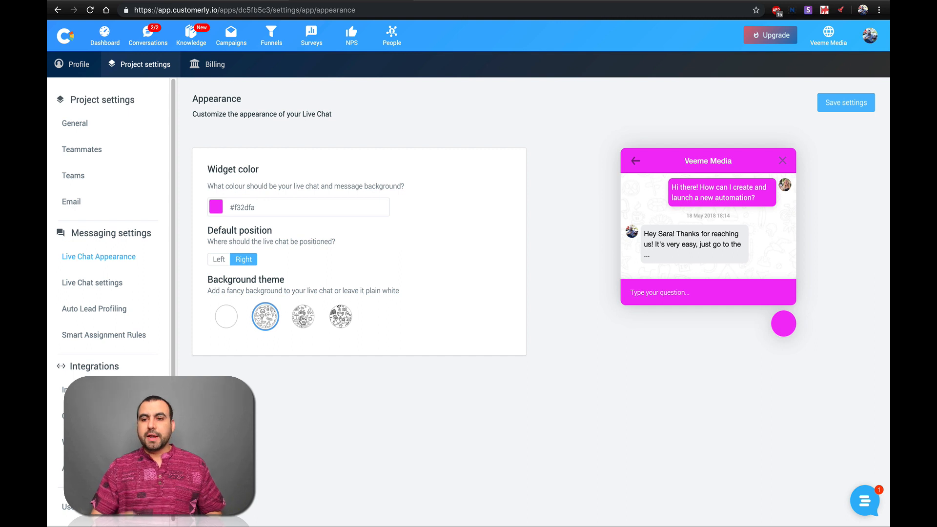
pyautogui.click(226, 316)
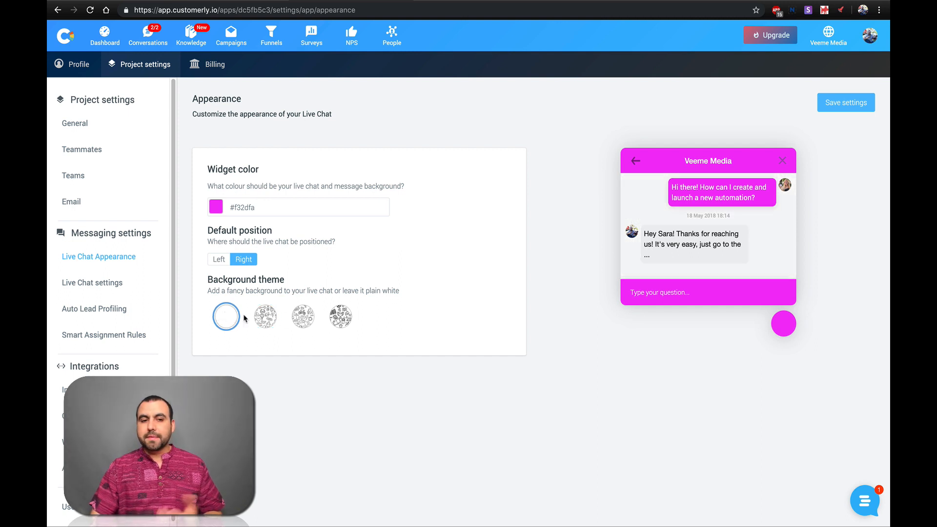
pyautogui.click(264, 317)
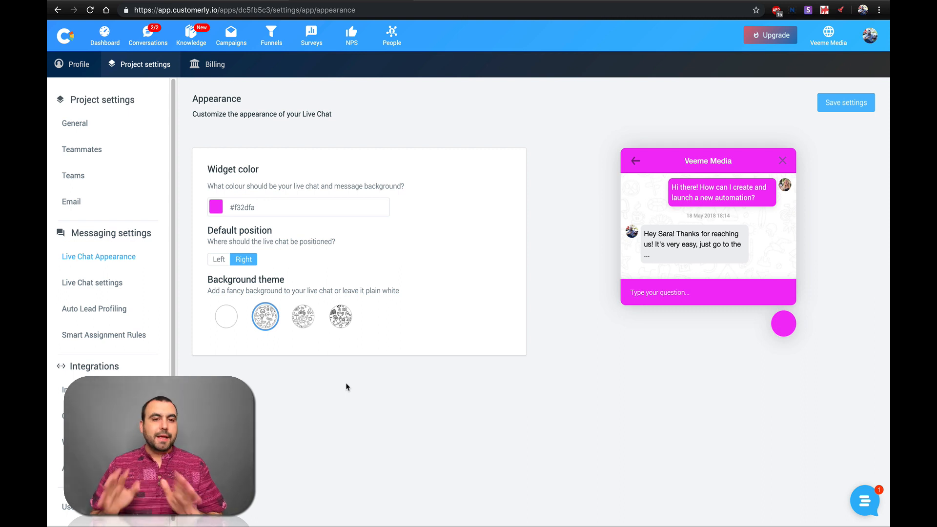
pyautogui.click(846, 102)
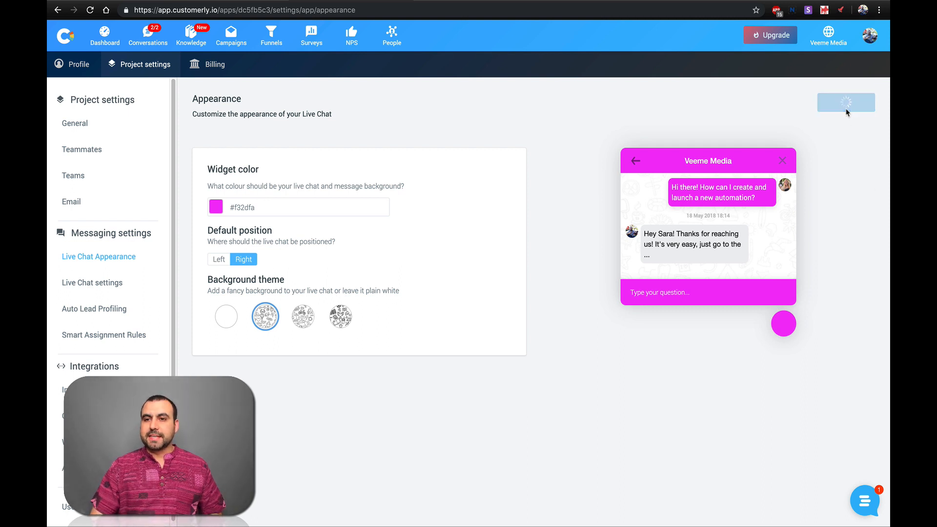
pyautogui.click(846, 102)
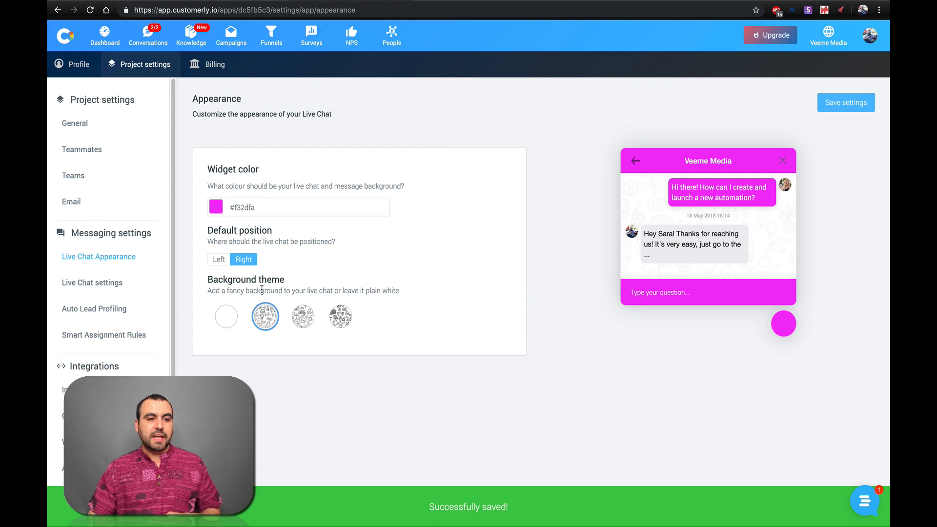
pyautogui.click(92, 283)
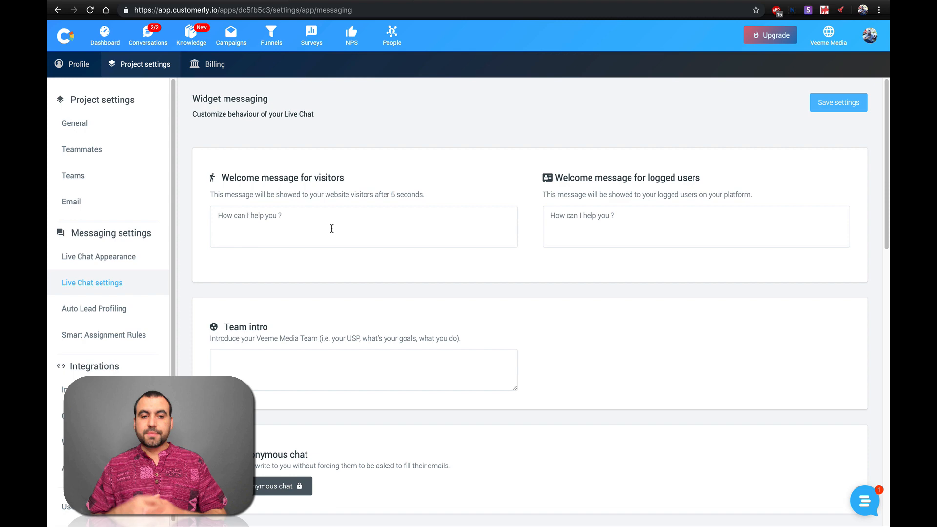
# Scroll through widget messaging: welcome messages, team intro, anonymous chat and tracking options.
pyautogui.scroll(-3)
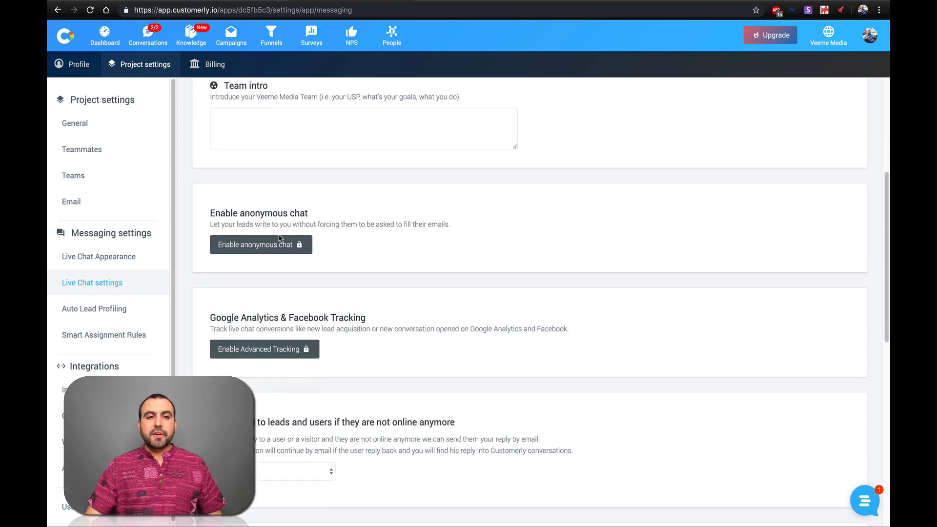
pyautogui.moveTo(244, 297)
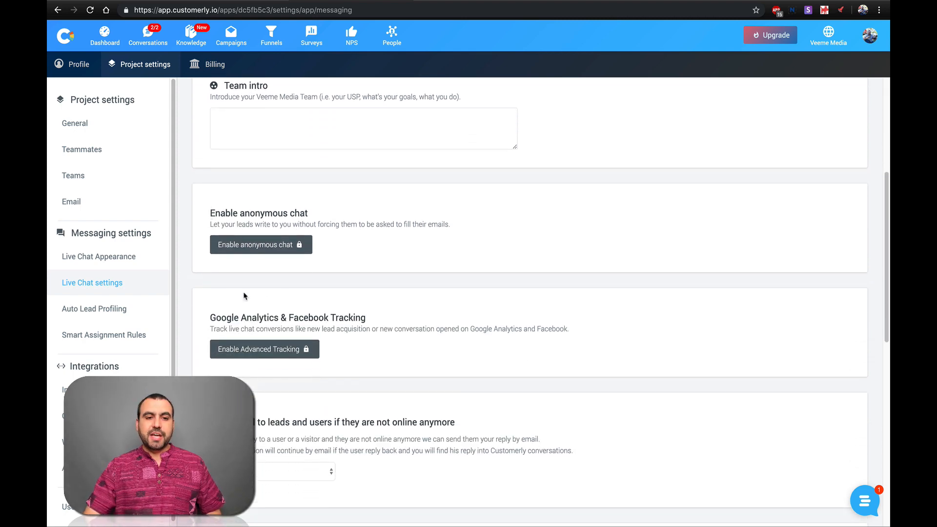
pyautogui.scroll(3)
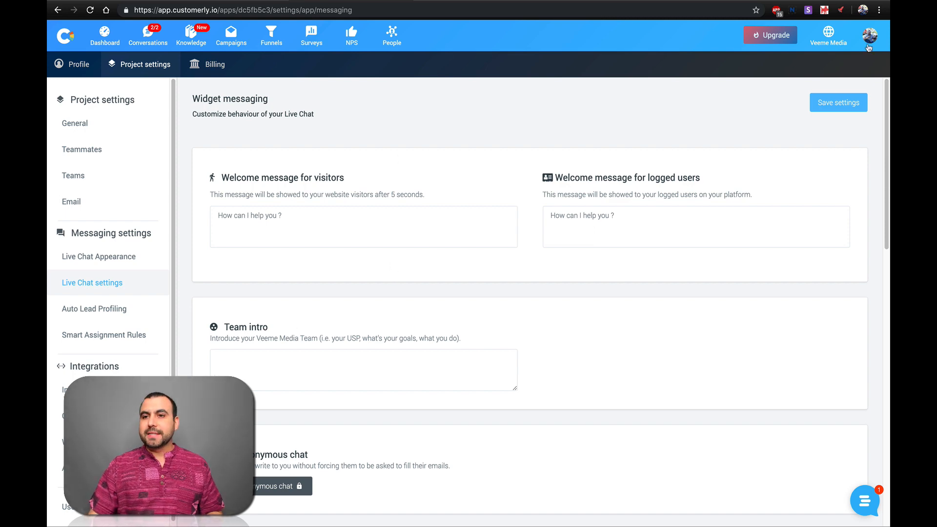
# Open a new Chrome incognito window from the browser menu to load veememedia.mx.
pyautogui.click(879, 10)
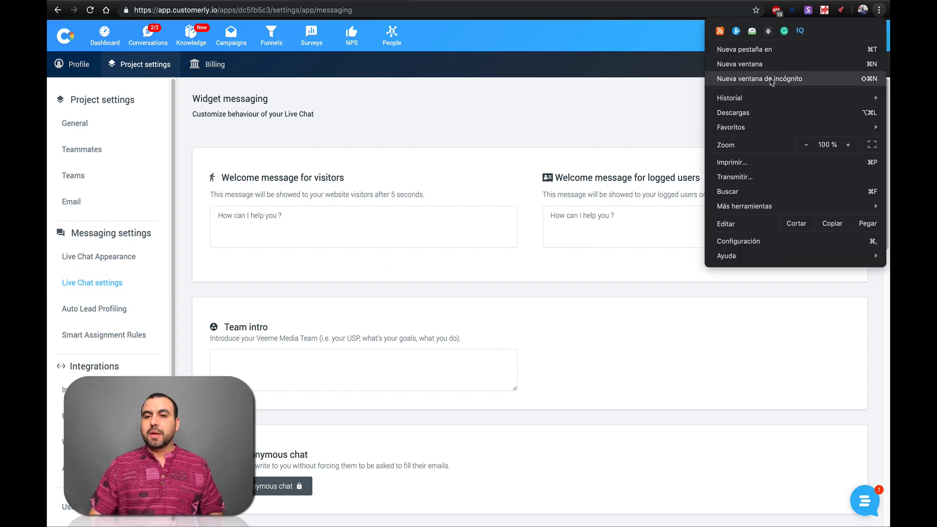
pyautogui.click(759, 78)
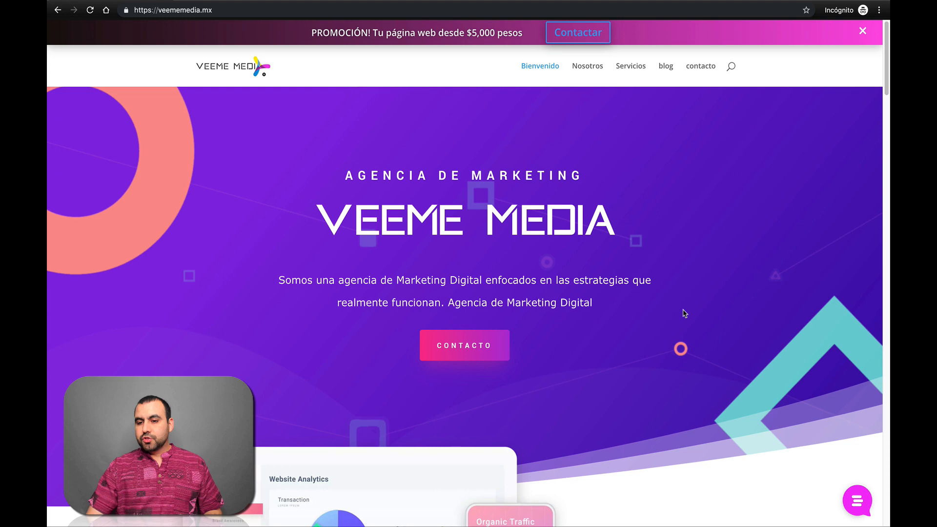
# Send 'hello' through the site's chat widget and submit a notification email.
pyautogui.click(857, 501)
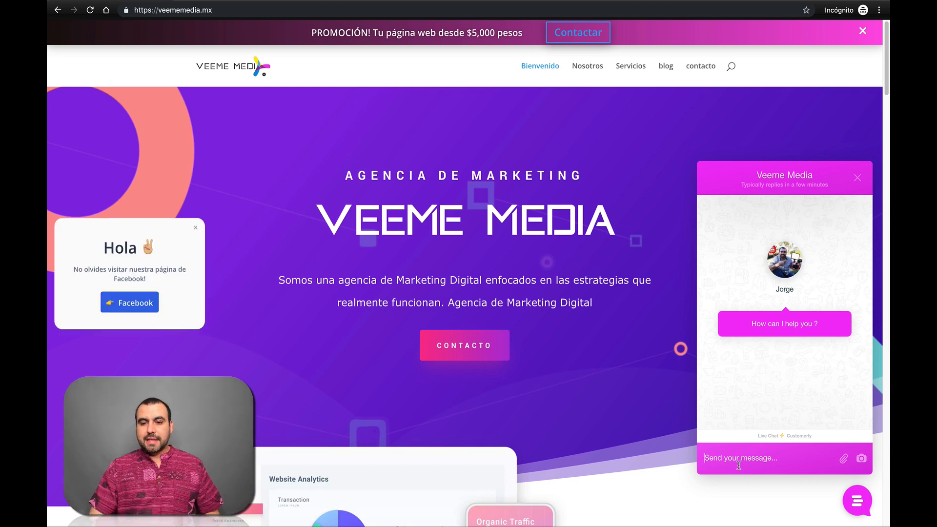
pyautogui.write('he')
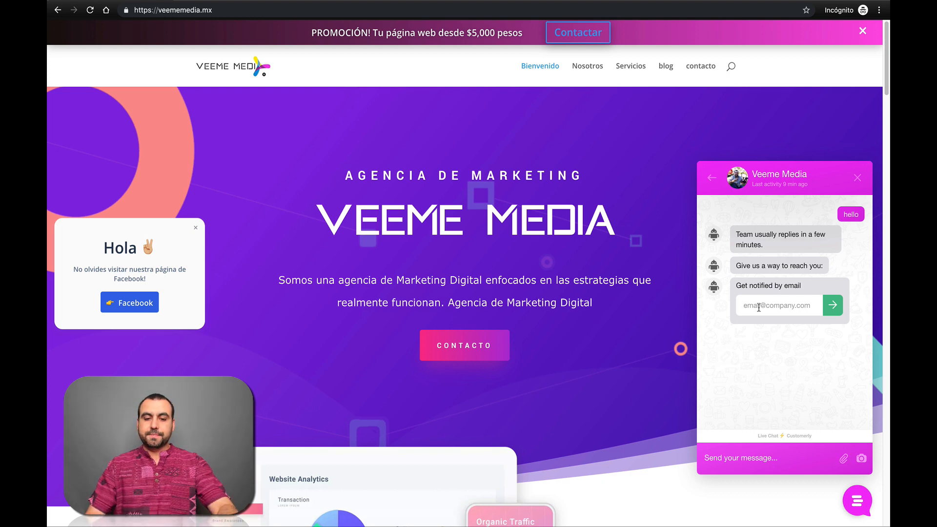
pyautogui.write('sdf2s')
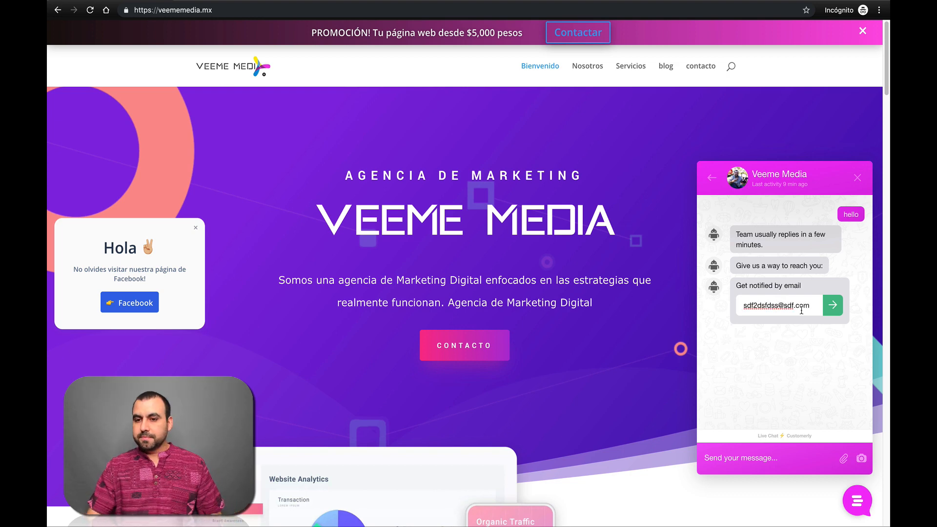
pyautogui.click(832, 304)
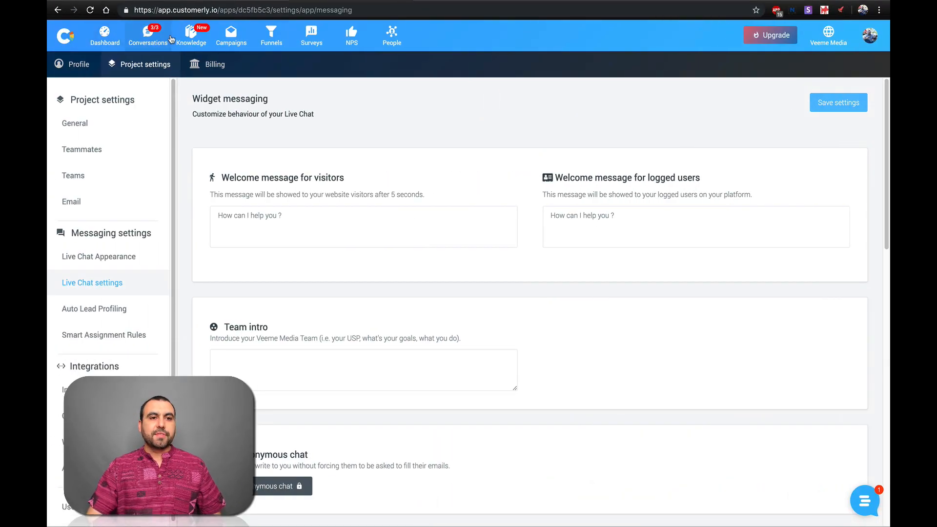
# Open the new lead's conversation and collapse Basic information to reveal its Tags.
pyautogui.click(147, 34)
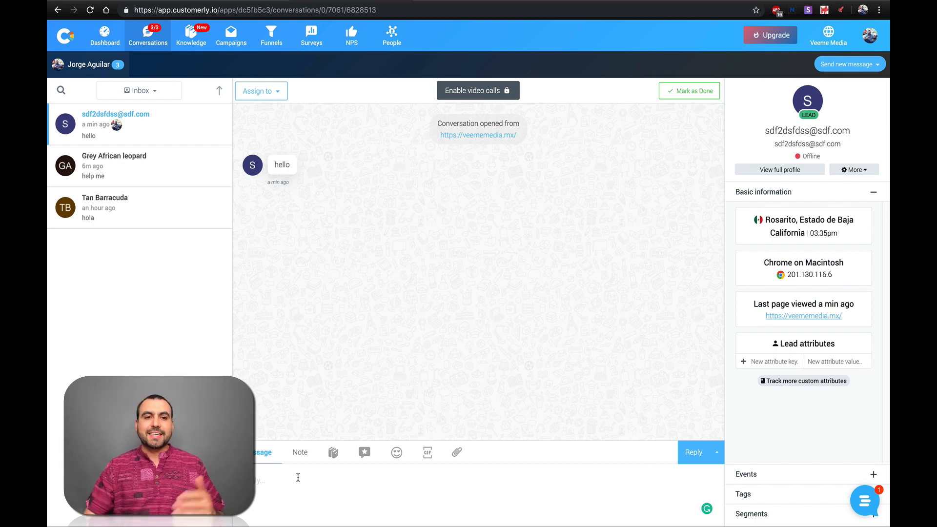
pyautogui.click(261, 91)
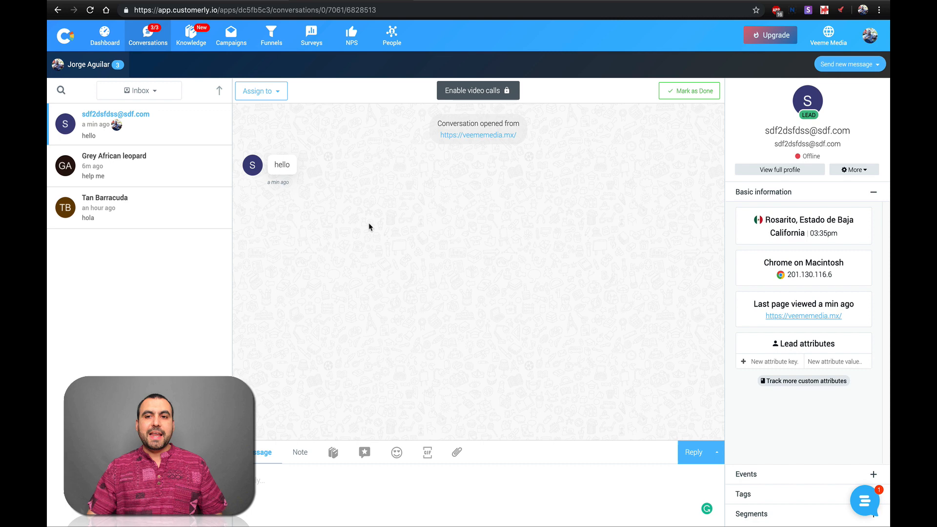
pyautogui.moveTo(461, 431)
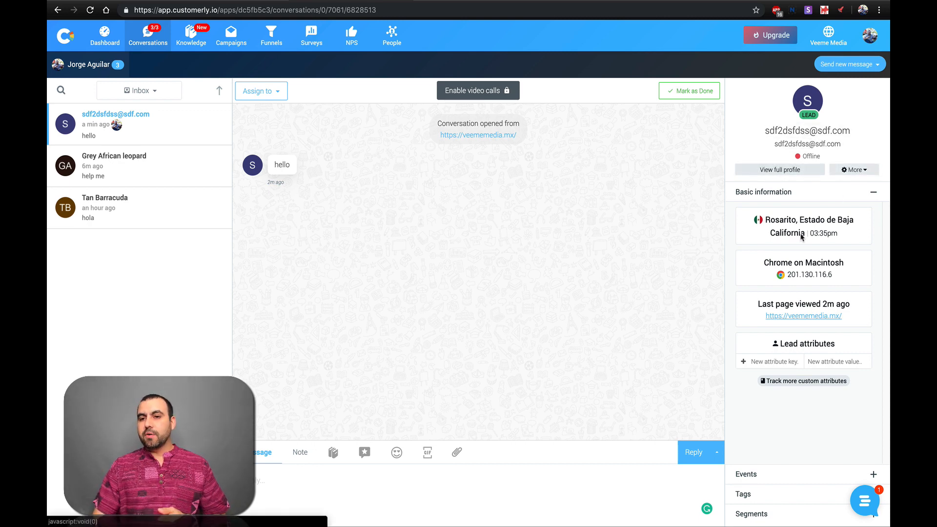
pyautogui.moveTo(785, 242)
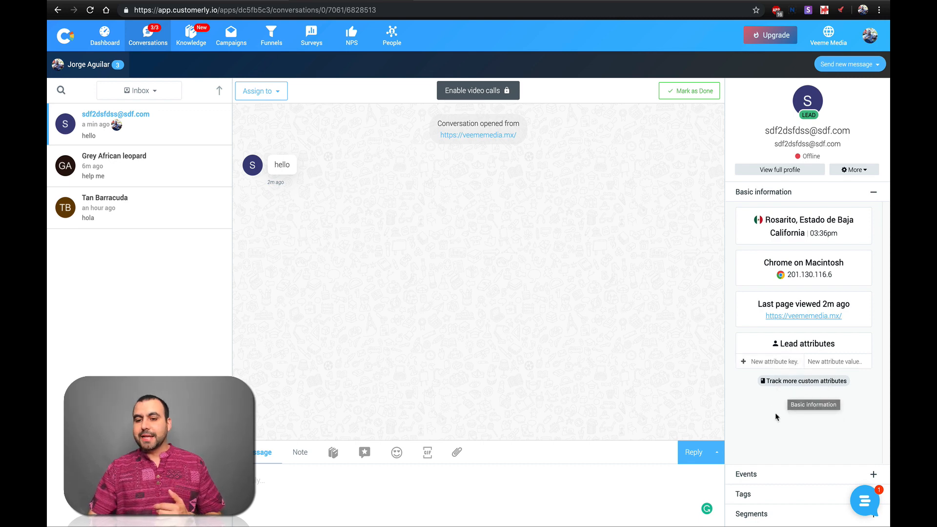
pyautogui.click(746, 211)
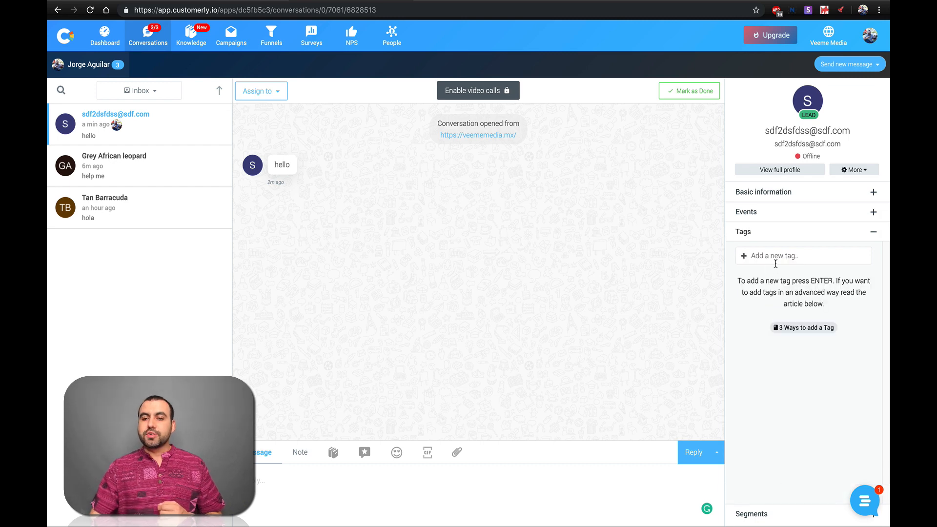
pyautogui.moveTo(795, 400)
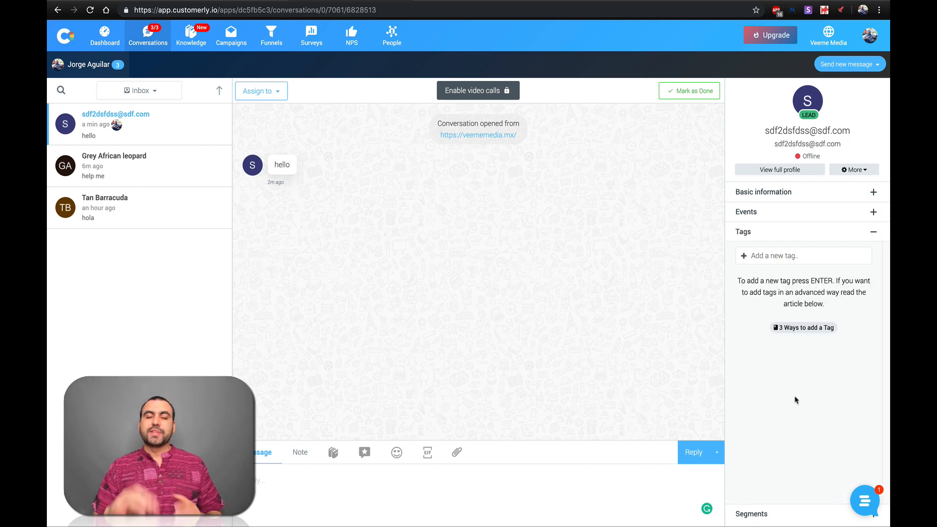
pyautogui.moveTo(796, 400)
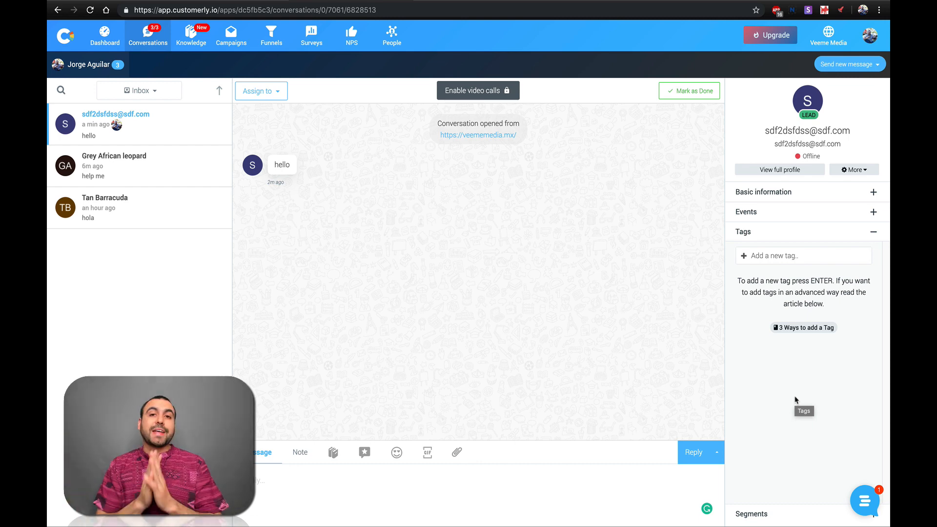
pyautogui.moveTo(589, 315)
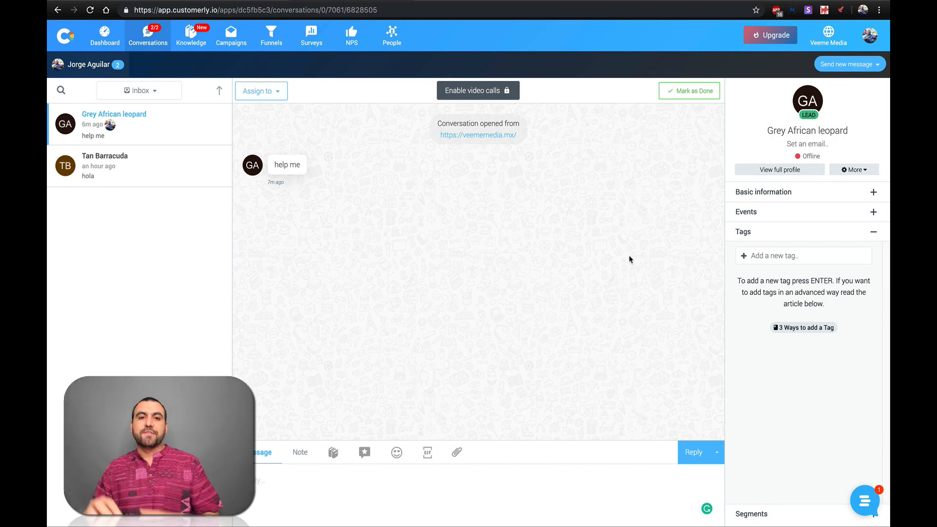
pyautogui.moveTo(392, 179)
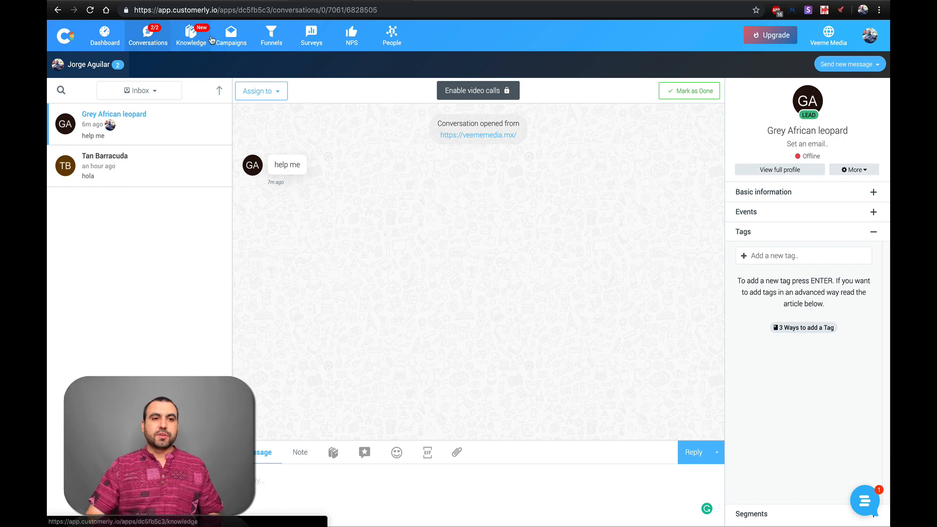
# Create a new campaign from Campaigns and enter the name 'test'.
pyautogui.click(231, 35)
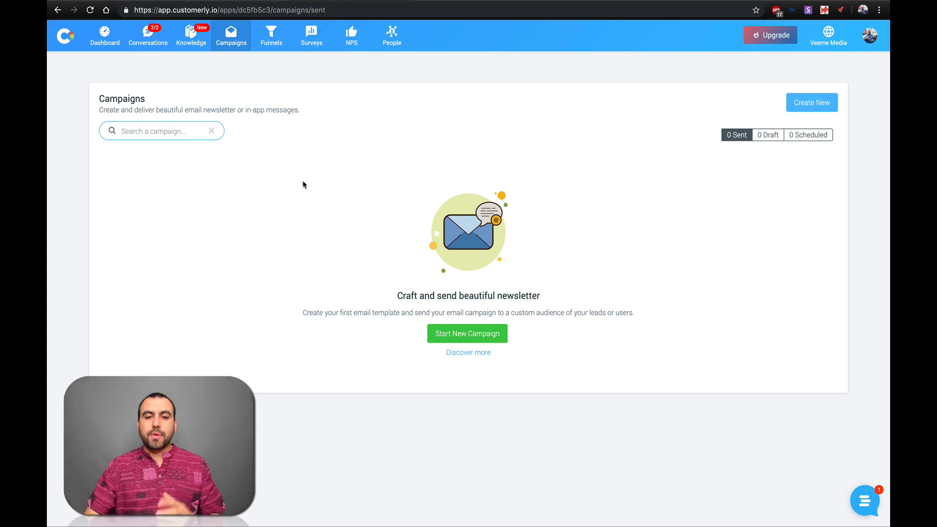
pyautogui.click(468, 334)
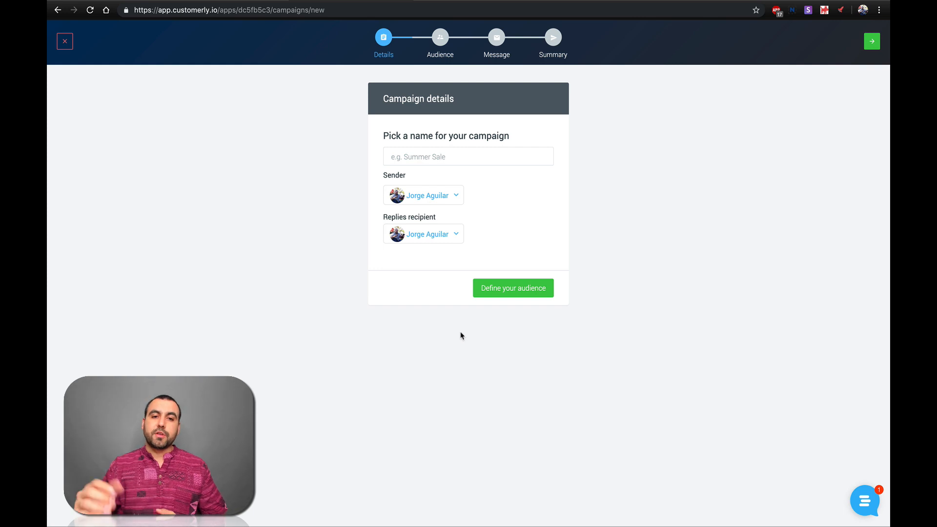
pyautogui.write('test')
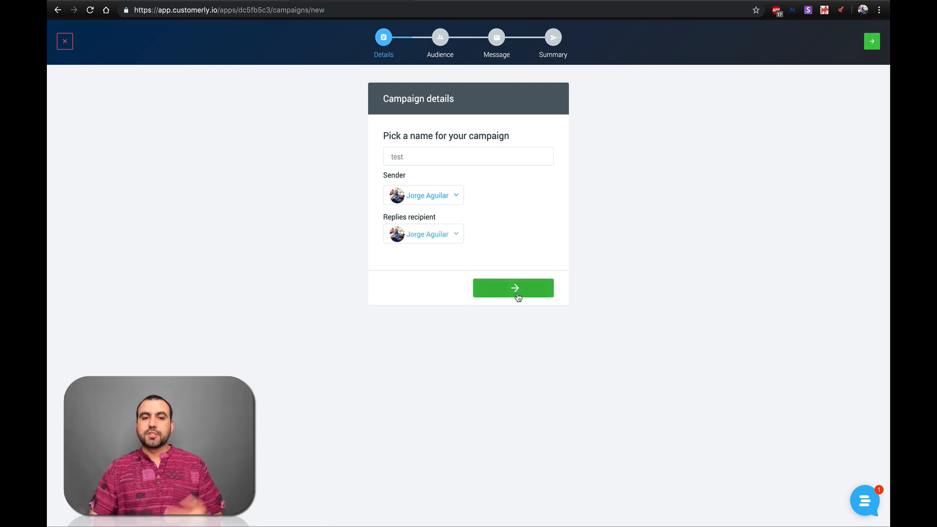
# Set the audience contact type to All, reaching 3 of 5 people, and continue.
pyautogui.click(513, 287)
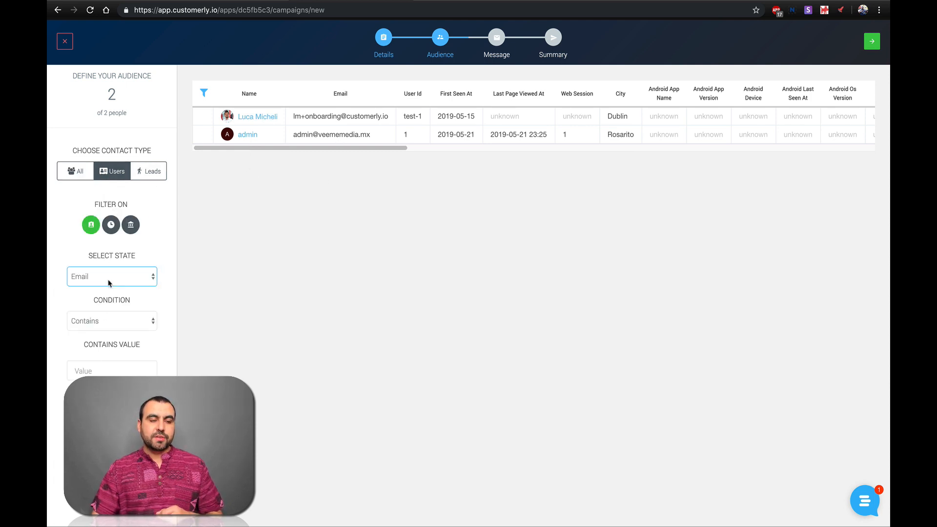
pyautogui.click(111, 277)
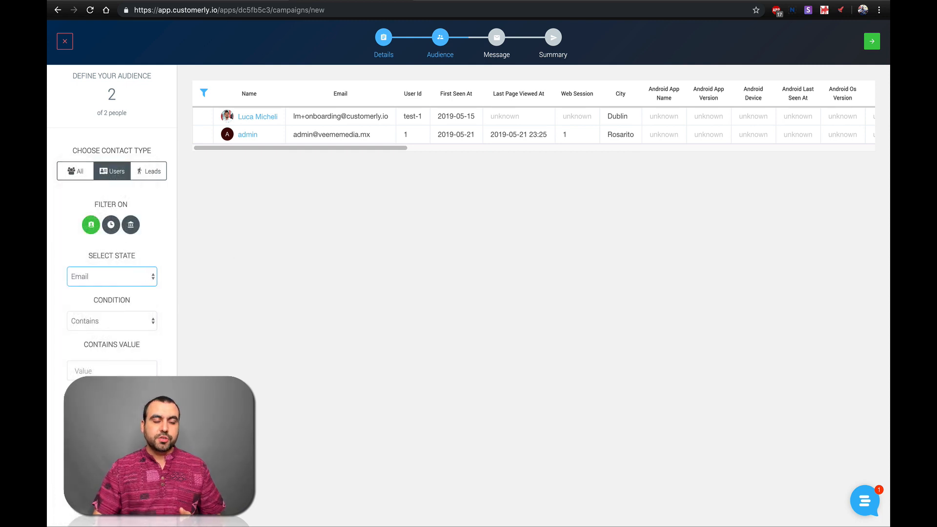
pyautogui.click(76, 170)
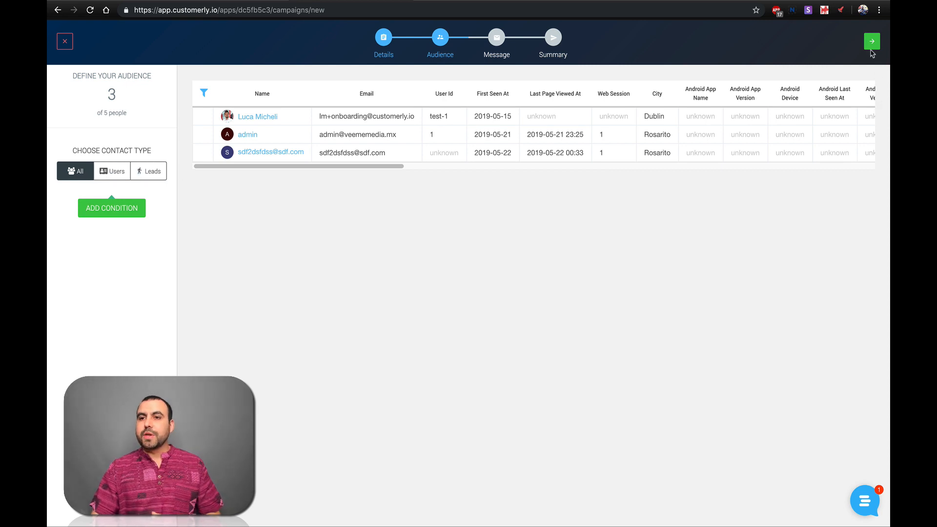
pyautogui.click(871, 41)
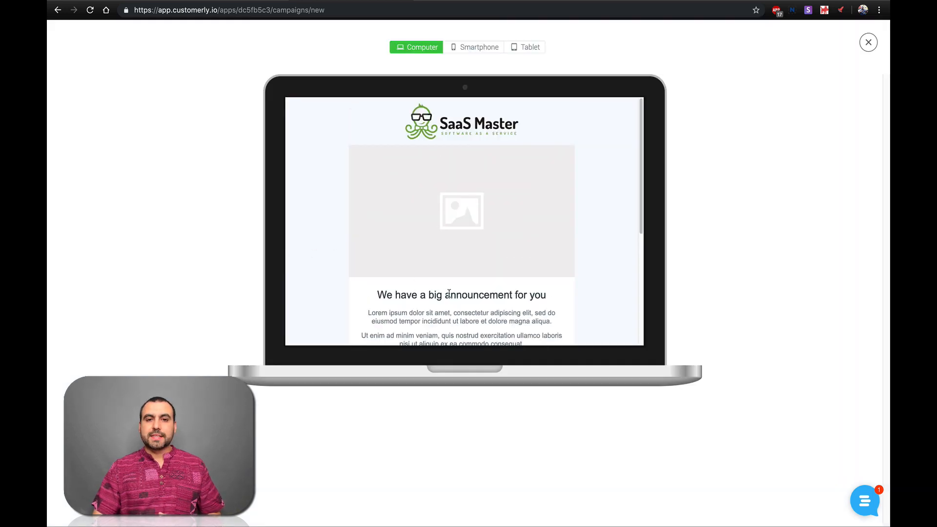
# Preview the template on smartphone, switch delivery to email, and search the email templates.
pyautogui.scroll(-3)
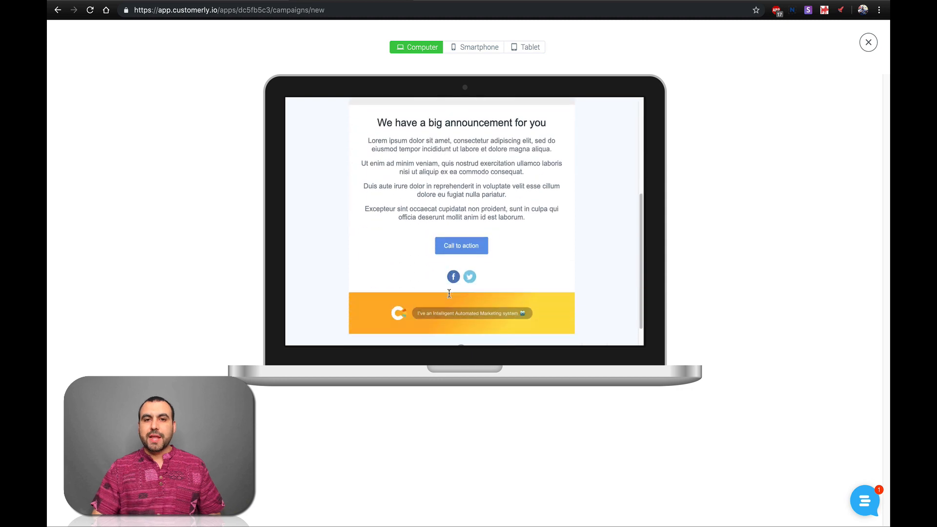
pyautogui.click(479, 47)
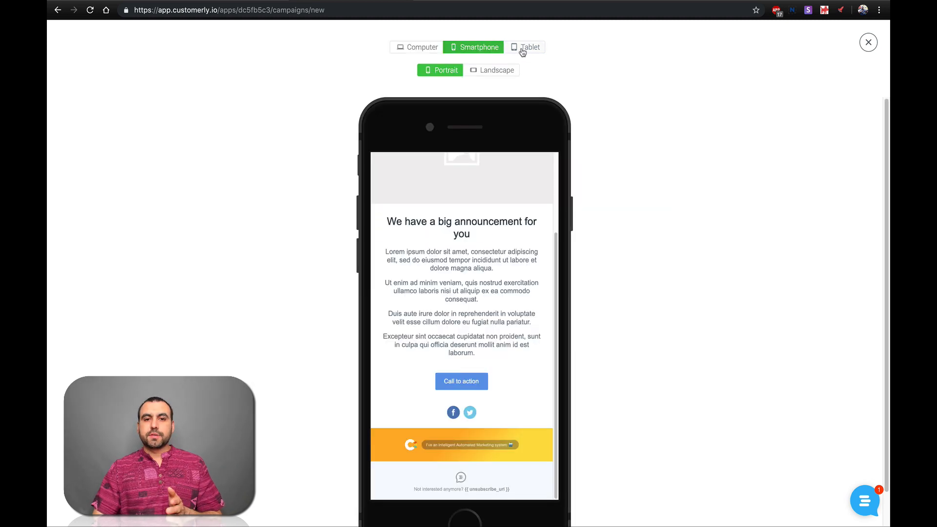
pyautogui.click(869, 42)
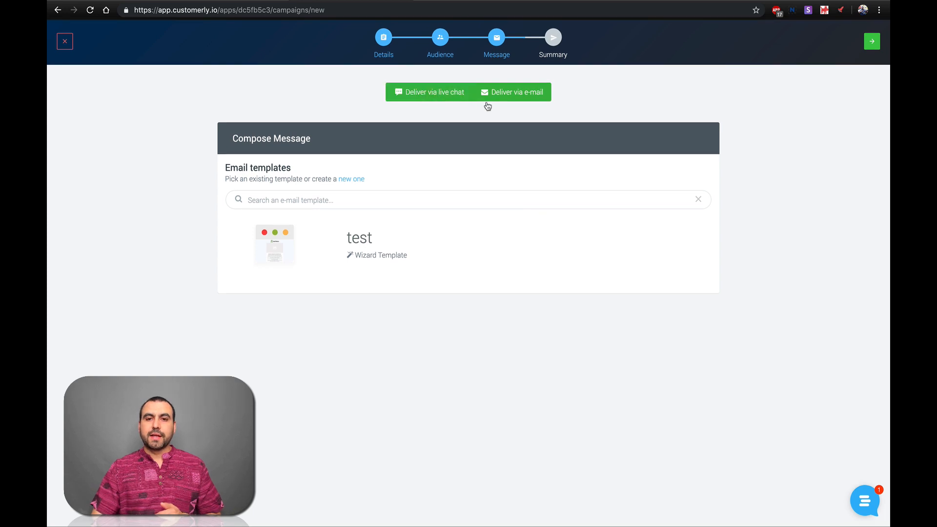
pyautogui.click(511, 93)
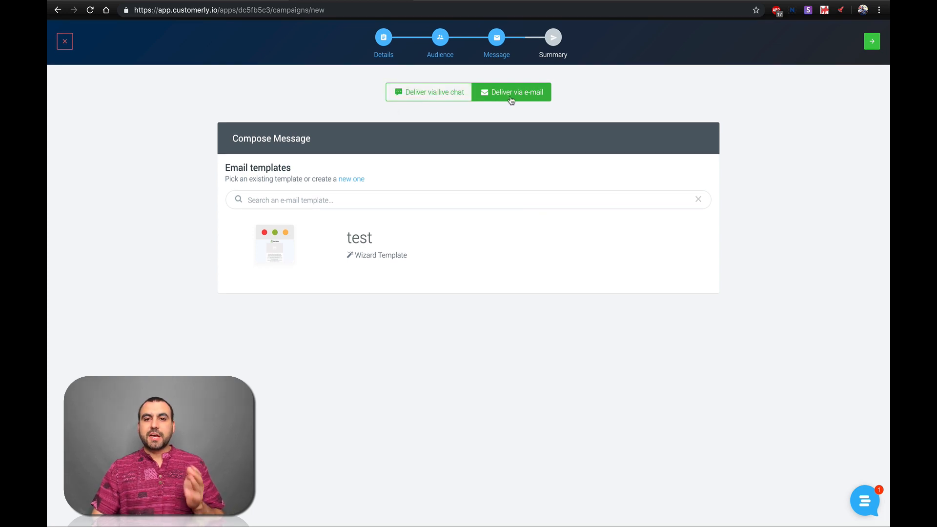
pyautogui.click(381, 199)
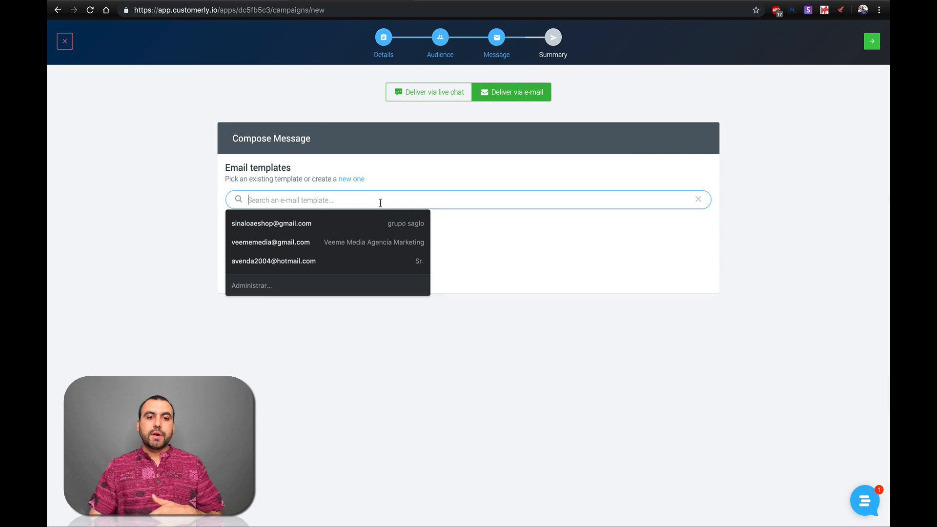
# Start a new email template from the Announcement layout and name it test2.
pyautogui.click(351, 179)
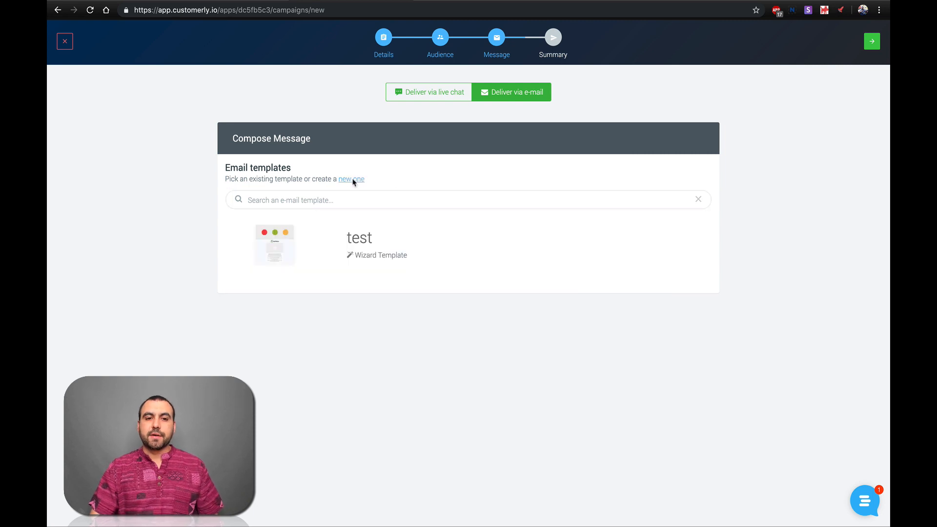
pyautogui.click(351, 178)
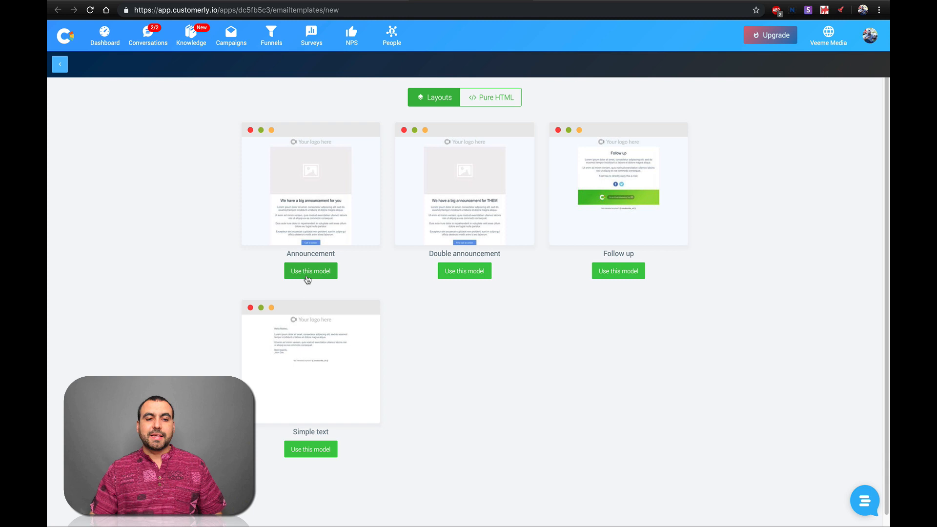
pyautogui.click(310, 271)
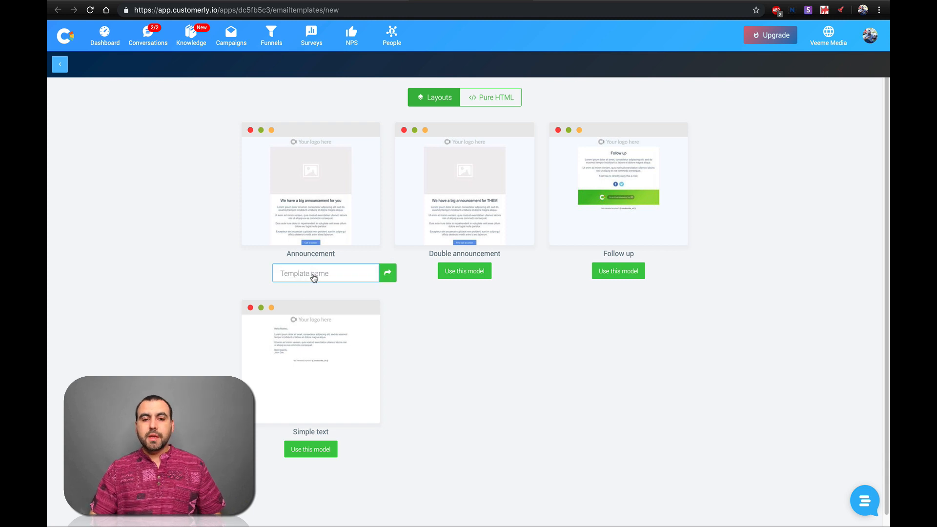
pyautogui.write('test2')
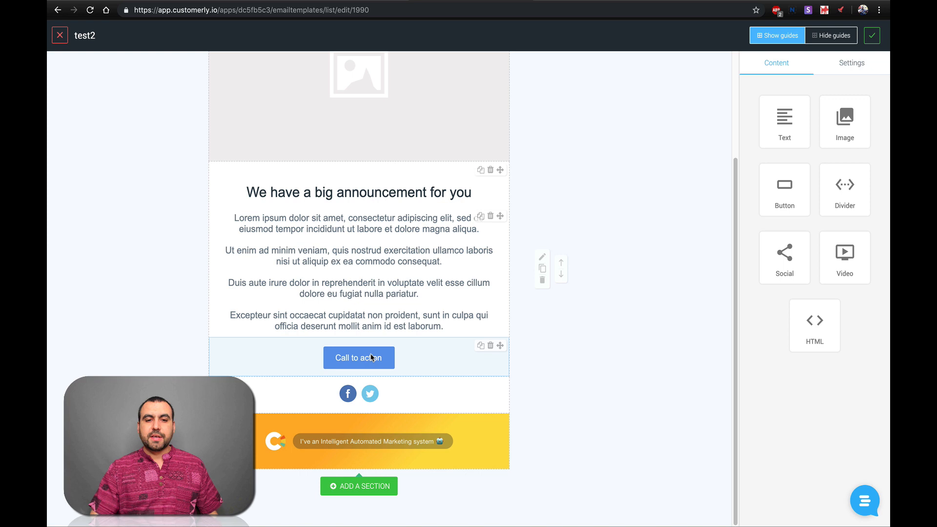
# Move the call-to-action button above the announcement heading and save test2.
pyautogui.click(358, 358)
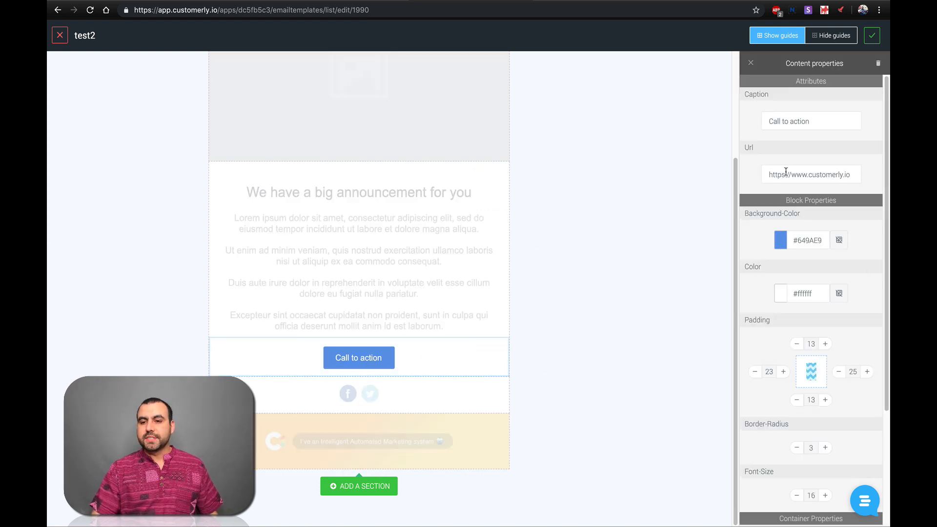
pyautogui.scroll(-3)
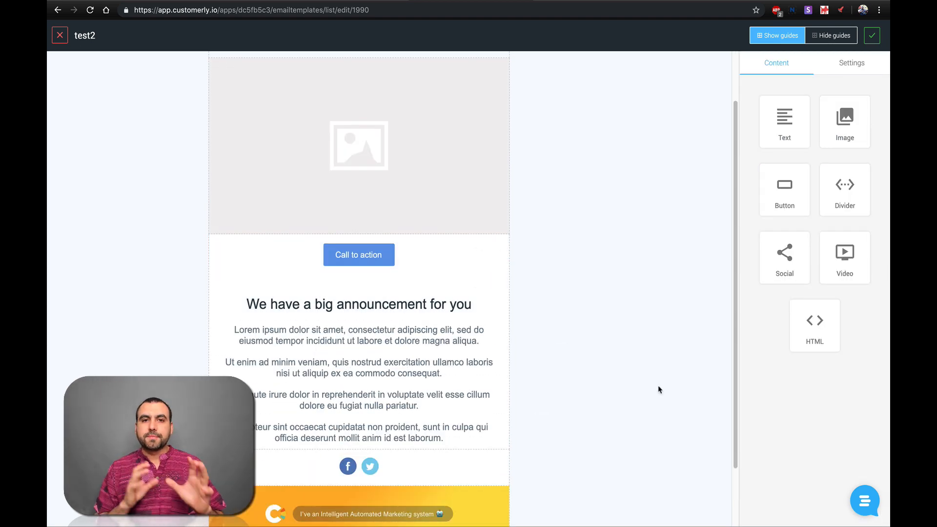
pyautogui.scroll(-3)
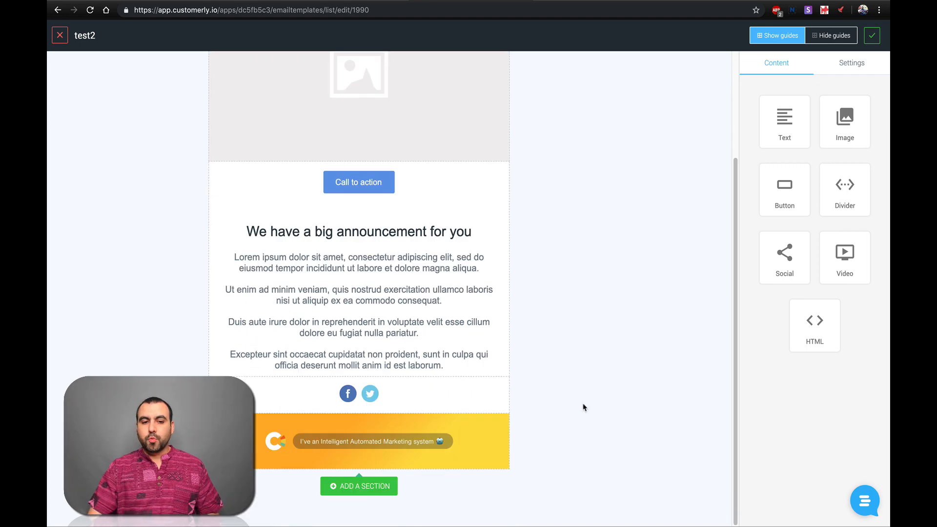
pyautogui.click(359, 486)
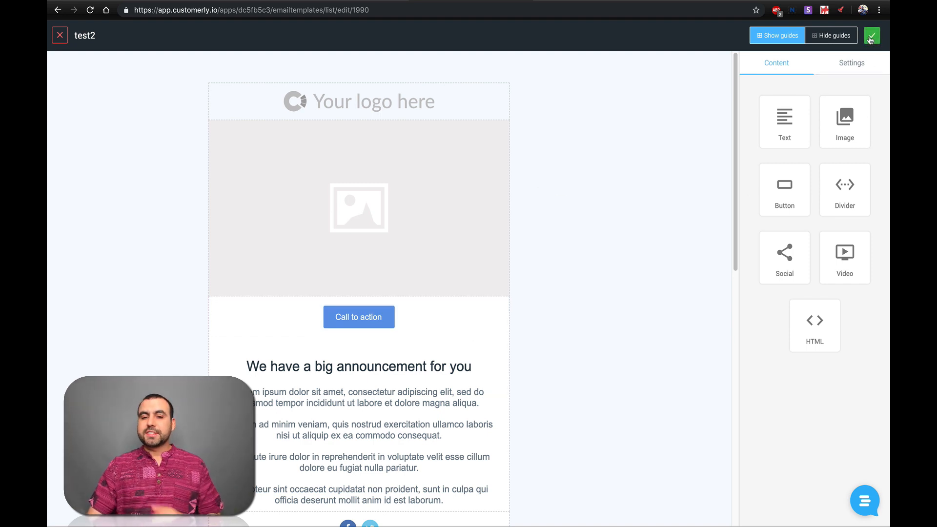
pyautogui.click(871, 35)
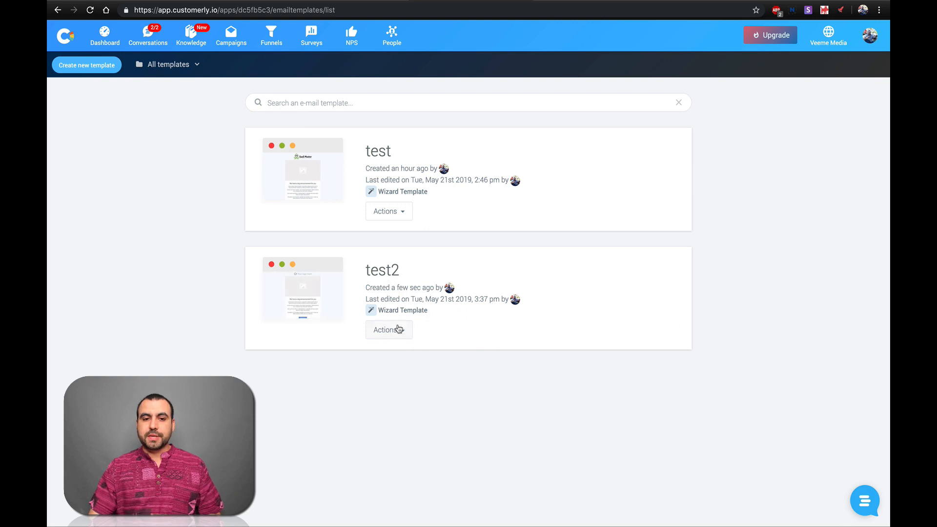
# Send a test email of the 'test' template to the prefilled address.
pyautogui.click(388, 330)
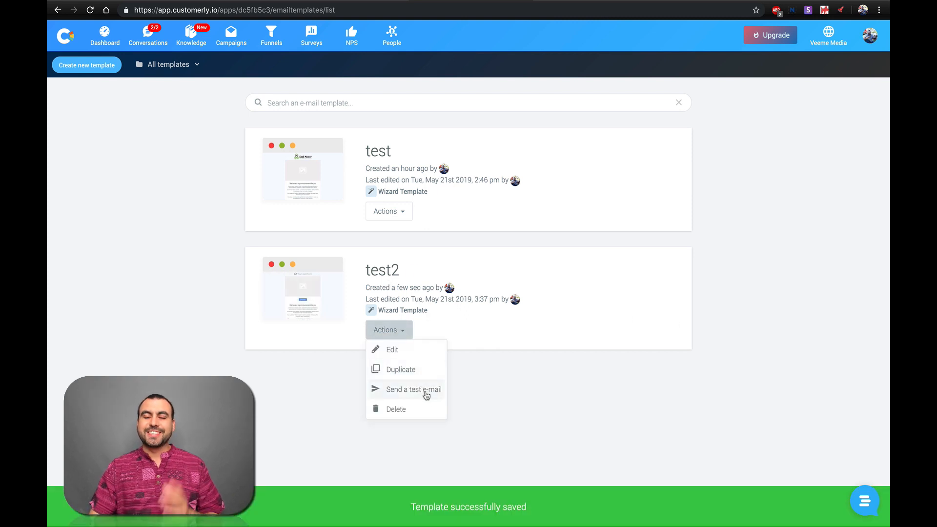
pyautogui.click(389, 211)
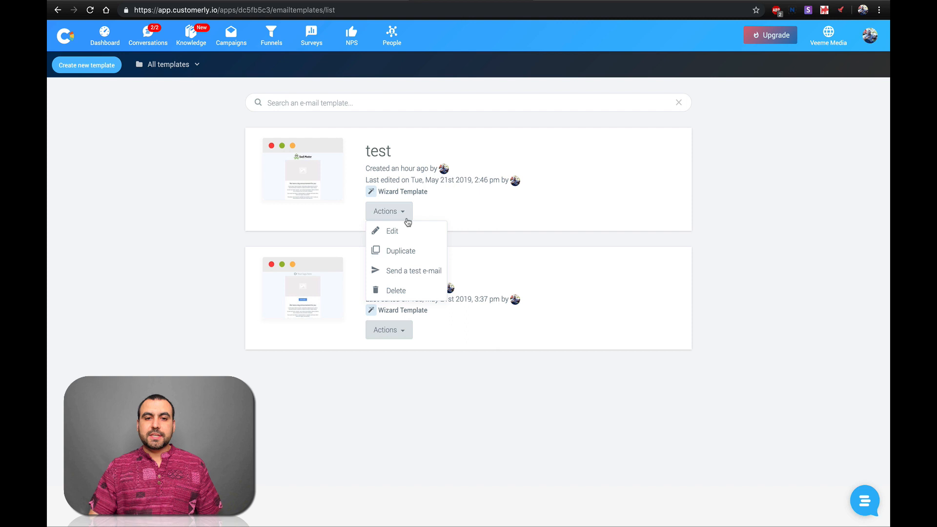
pyautogui.click(413, 270)
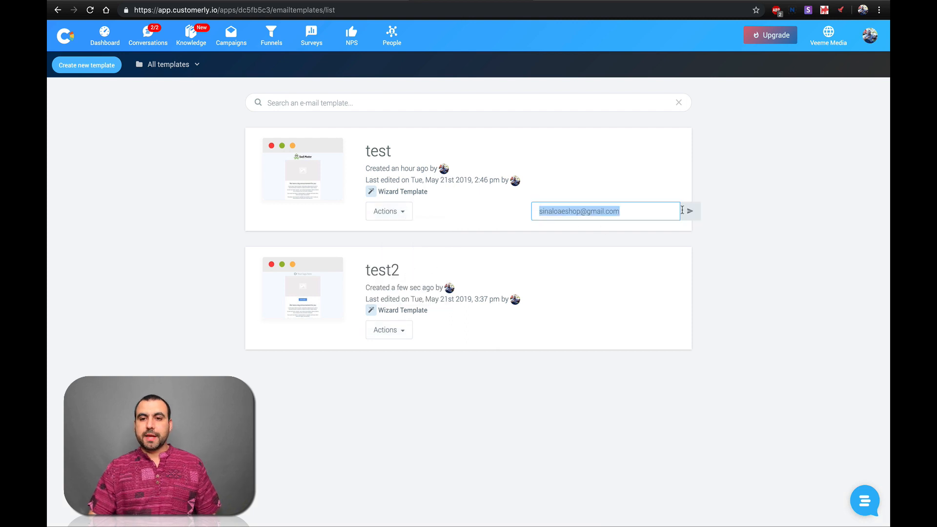
pyautogui.click(689, 211)
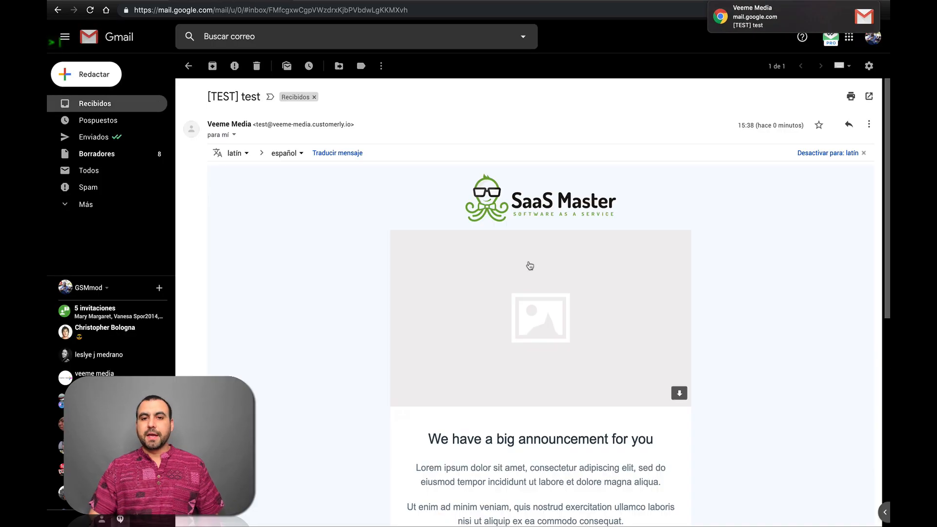
pyautogui.moveTo(553, 328)
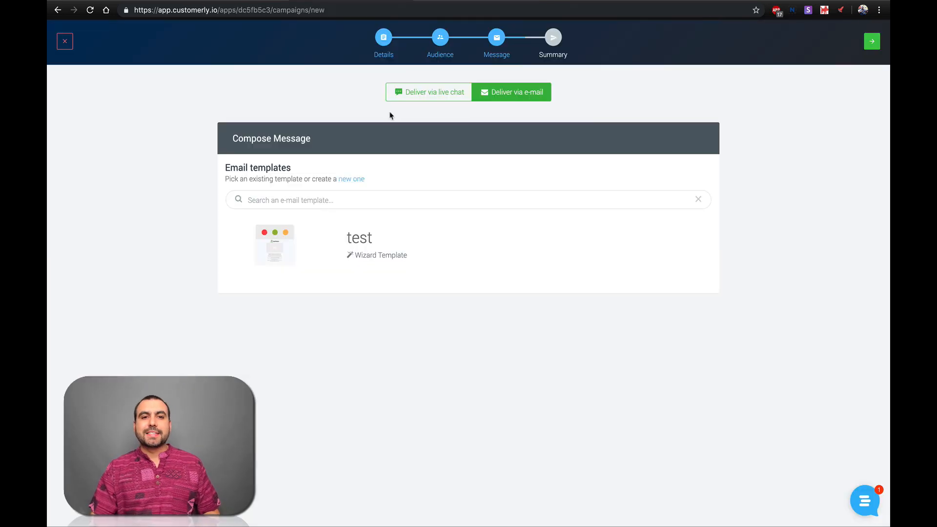
# Discard the draft campaign and switch to the empty Funnels section.
pyautogui.click(64, 41)
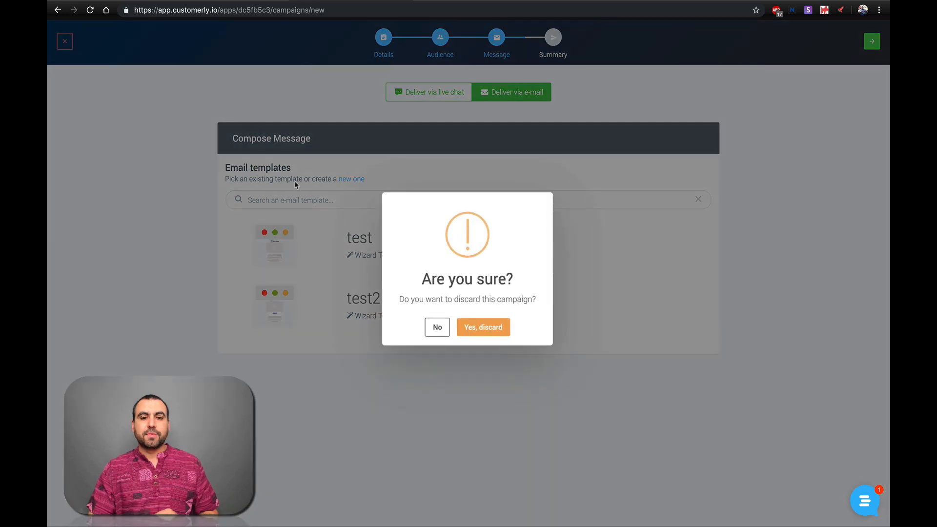
pyautogui.click(482, 327)
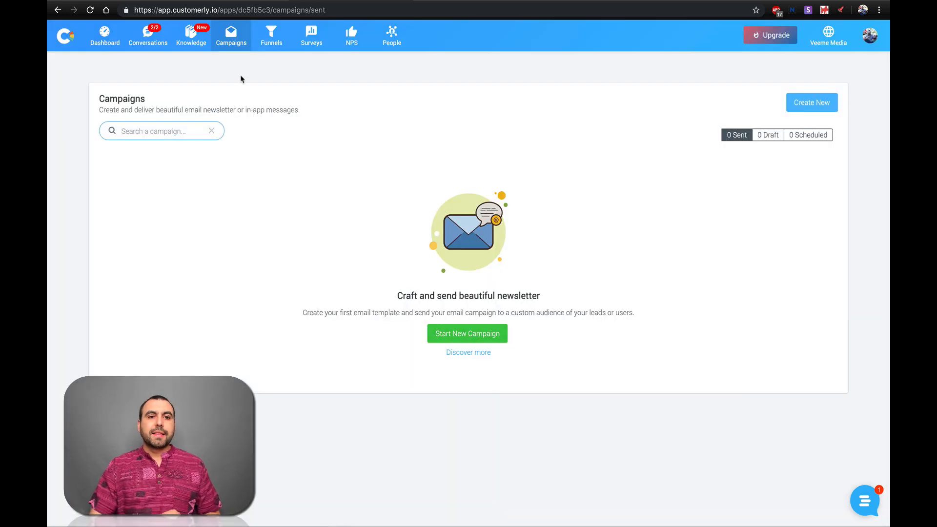
pyautogui.click(271, 34)
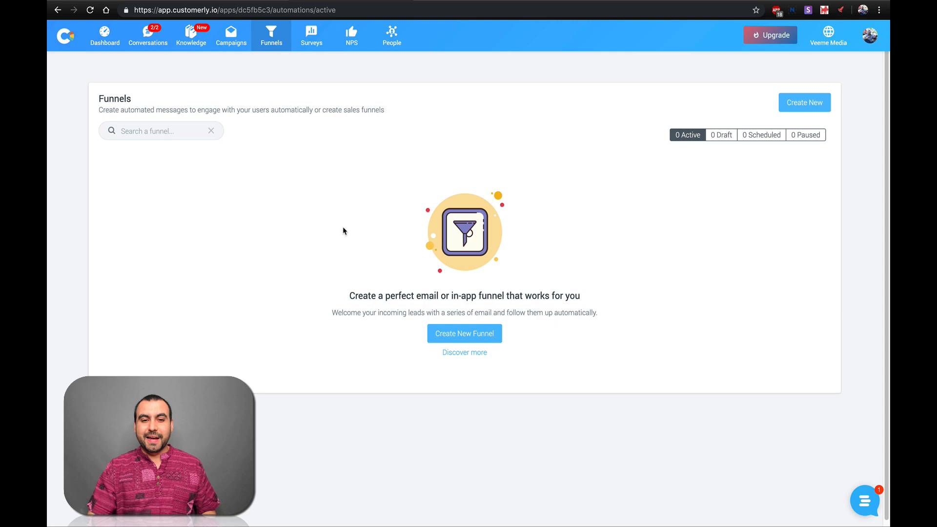
# Start a new funnel and begin entering its name.
pyautogui.click(464, 334)
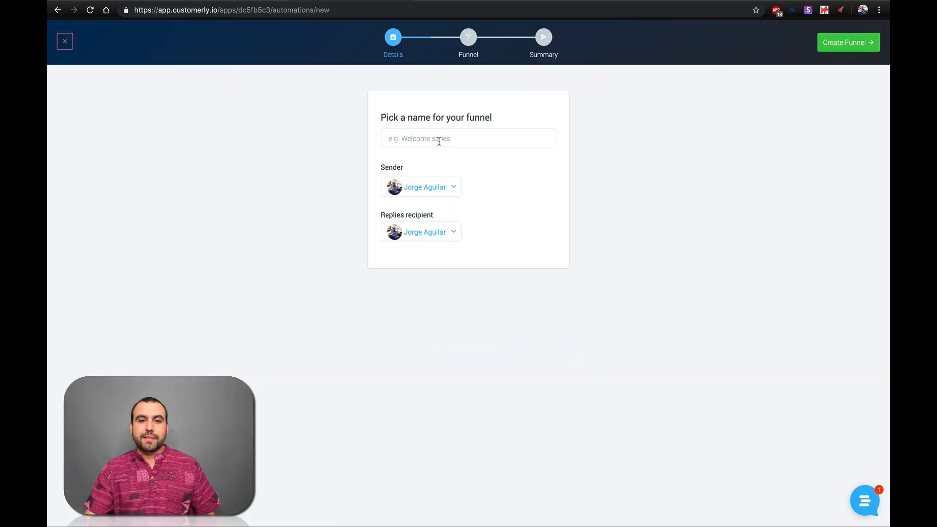
pyautogui.click(468, 139)
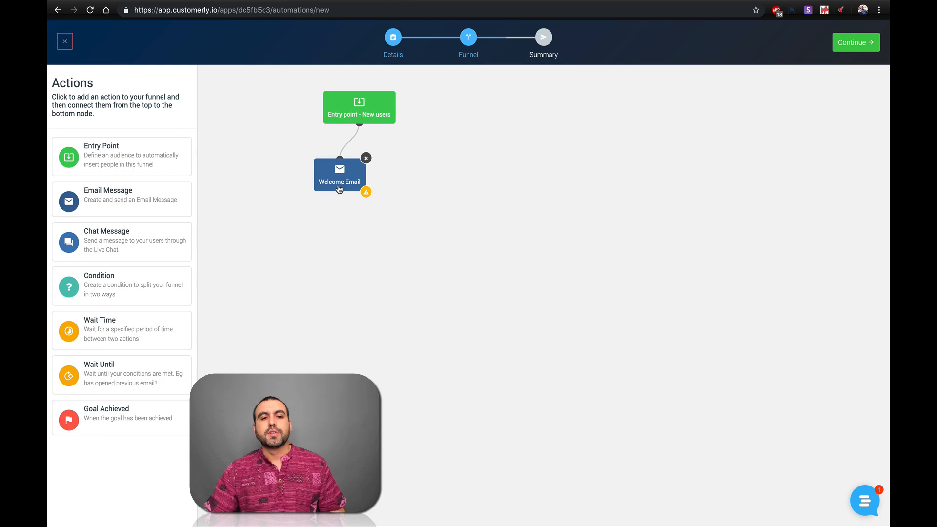
# Set the Welcome Email node to the 'test' template and close its panel.
pyautogui.click(340, 173)
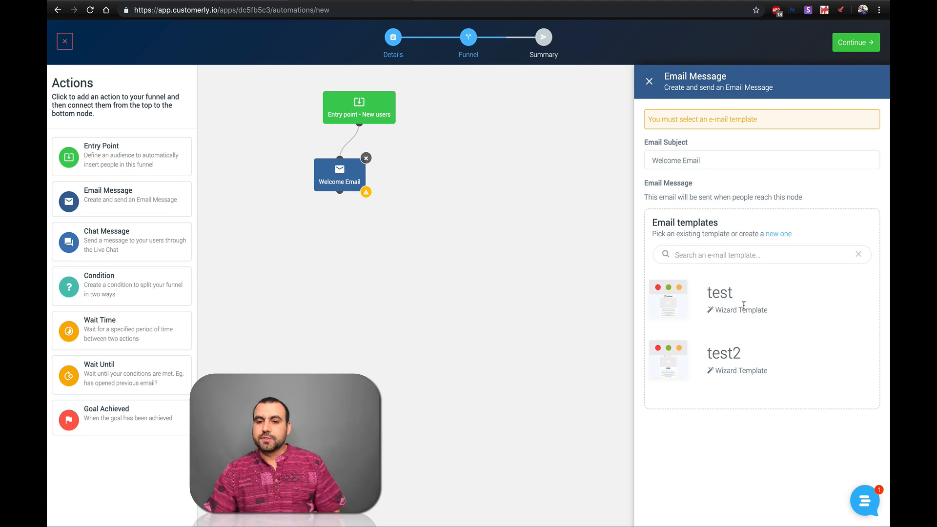
pyautogui.click(719, 293)
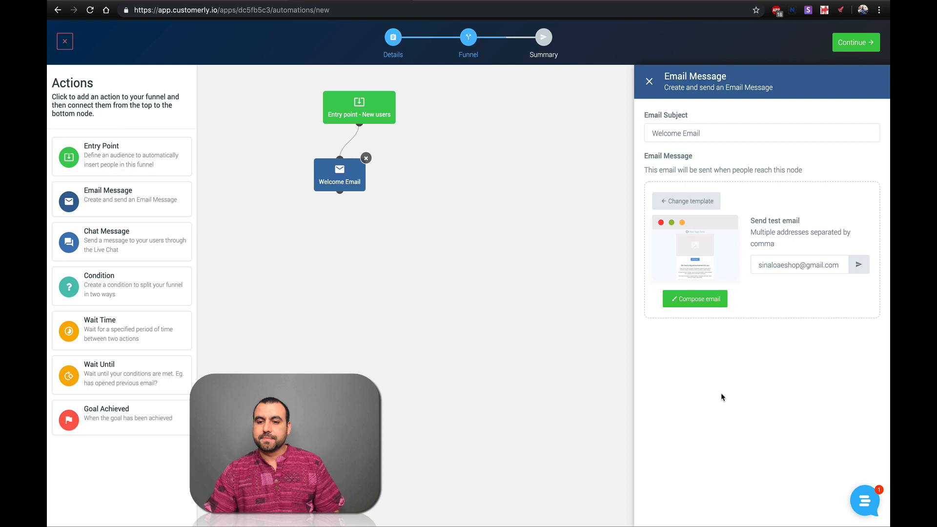
pyautogui.click(648, 81)
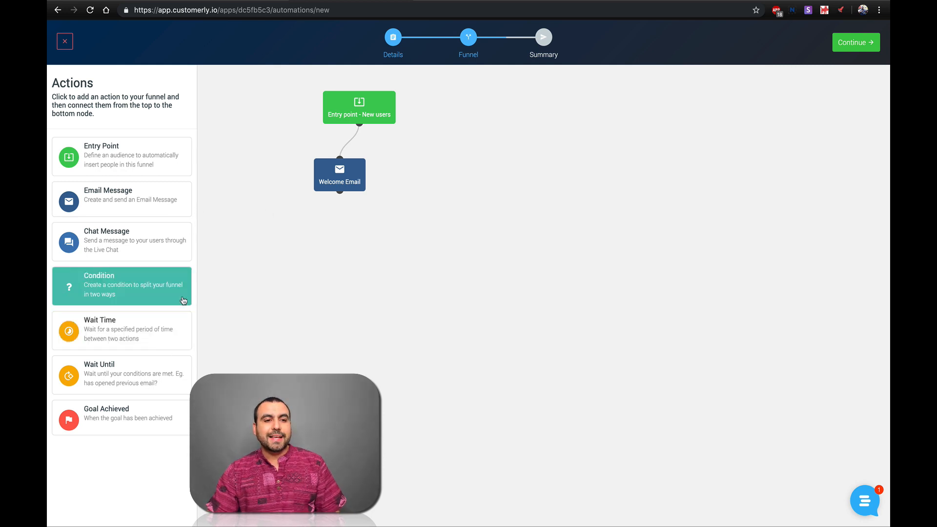
# Add a Condition node filtering on activity from the Welcome Email campaign.
pyautogui.click(122, 286)
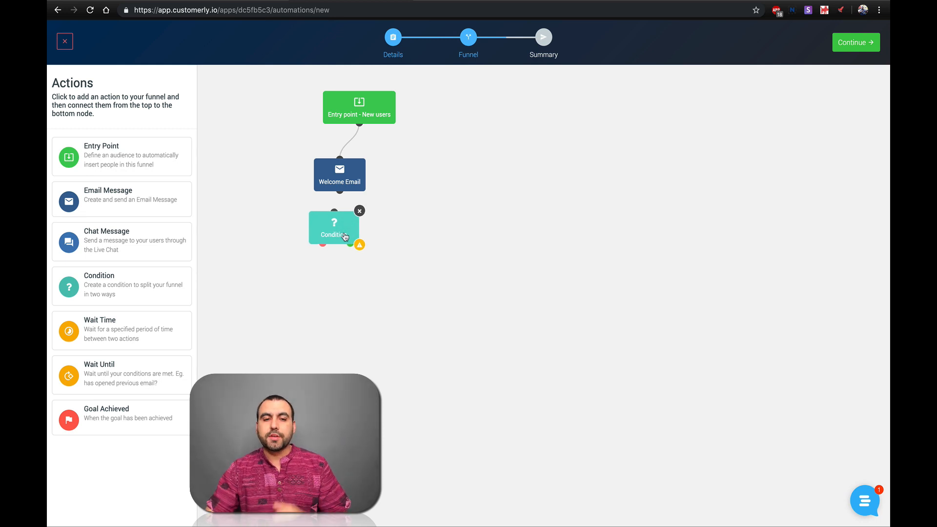
pyautogui.click(333, 227)
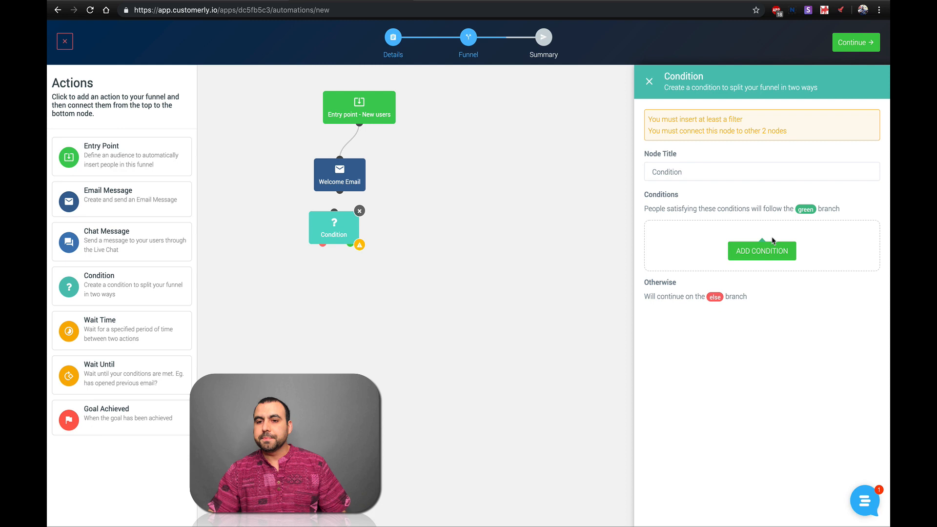
pyautogui.click(762, 251)
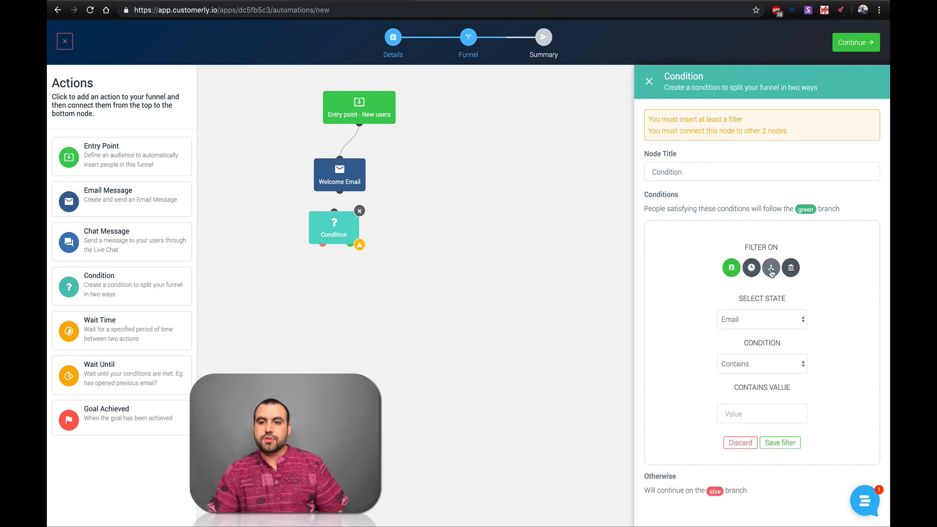
pyautogui.click(772, 267)
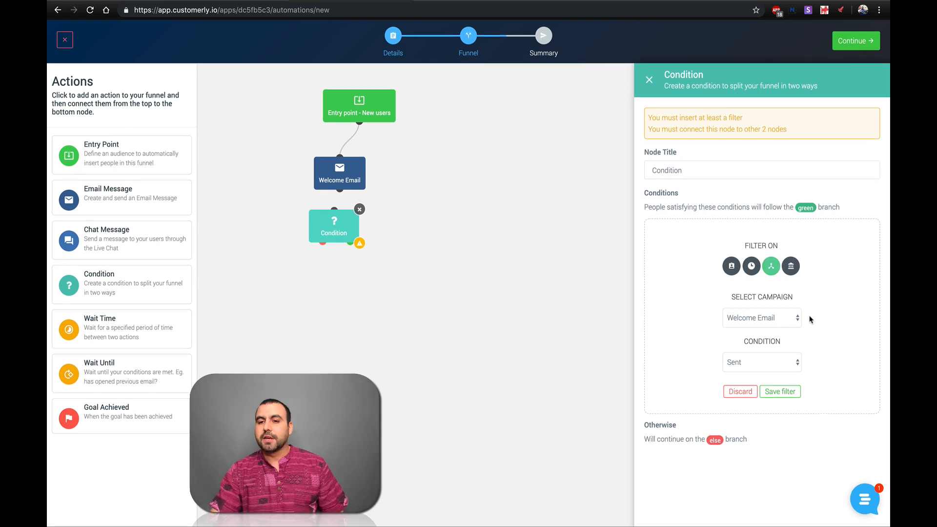
pyautogui.click(762, 318)
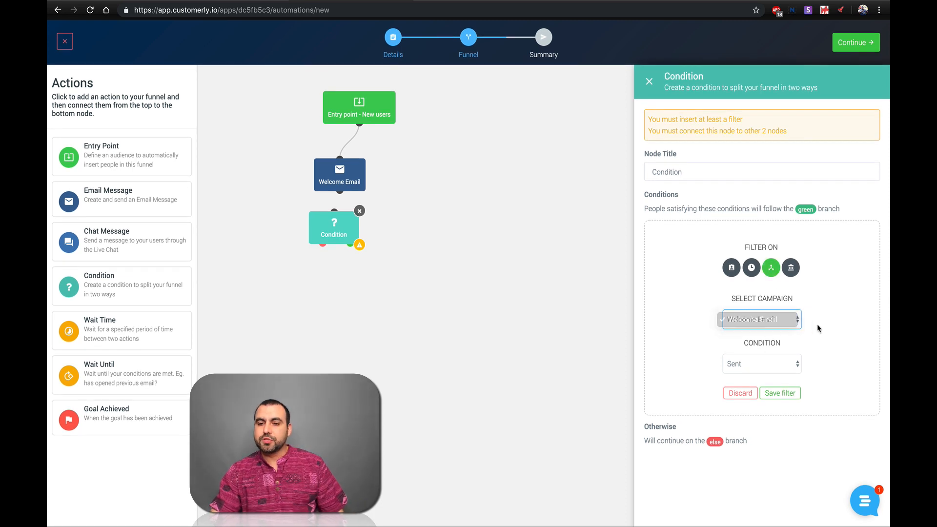
# Save the filter as Not Seen, then change the status to Clicked.
pyautogui.click(761, 363)
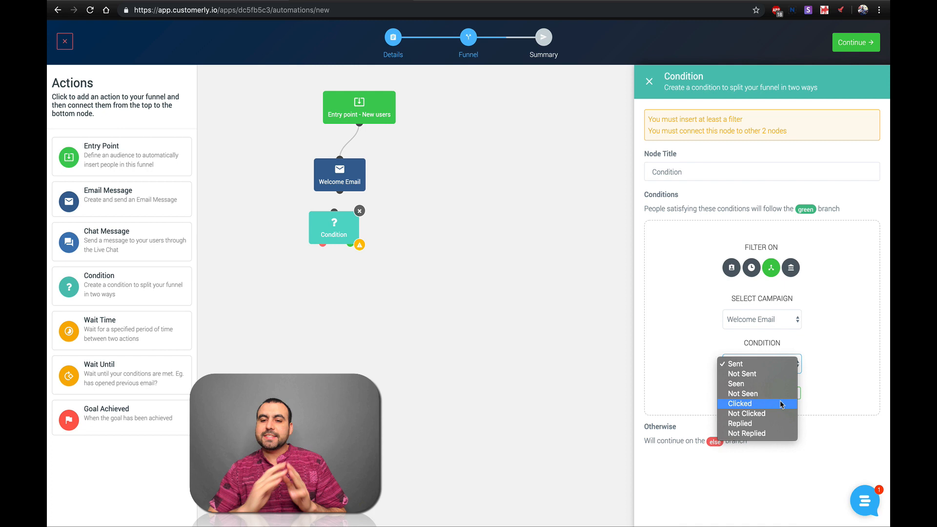
pyautogui.moveTo(759, 394)
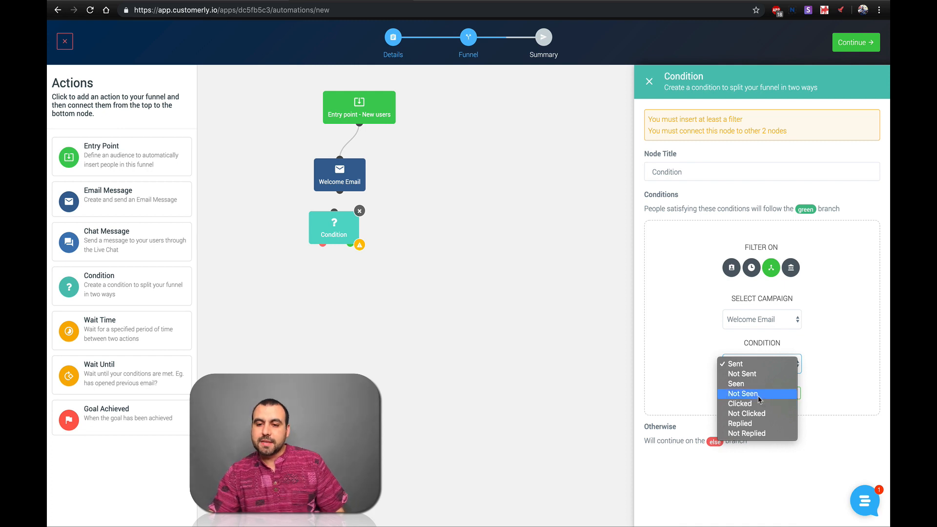
pyautogui.click(741, 393)
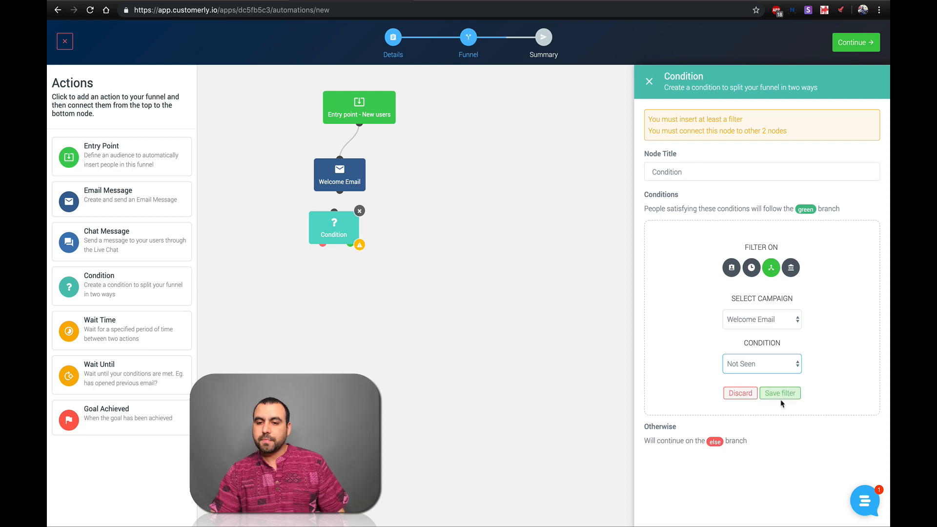
pyautogui.click(780, 392)
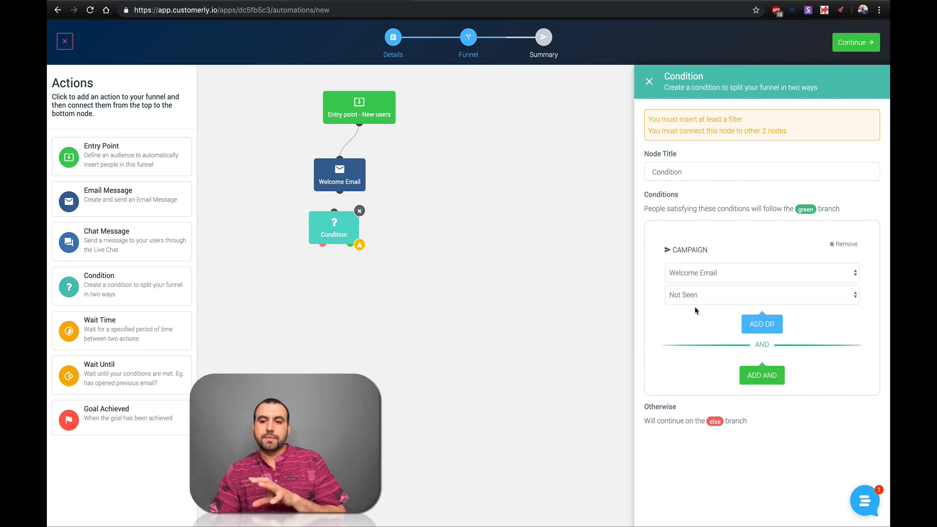
pyautogui.click(762, 294)
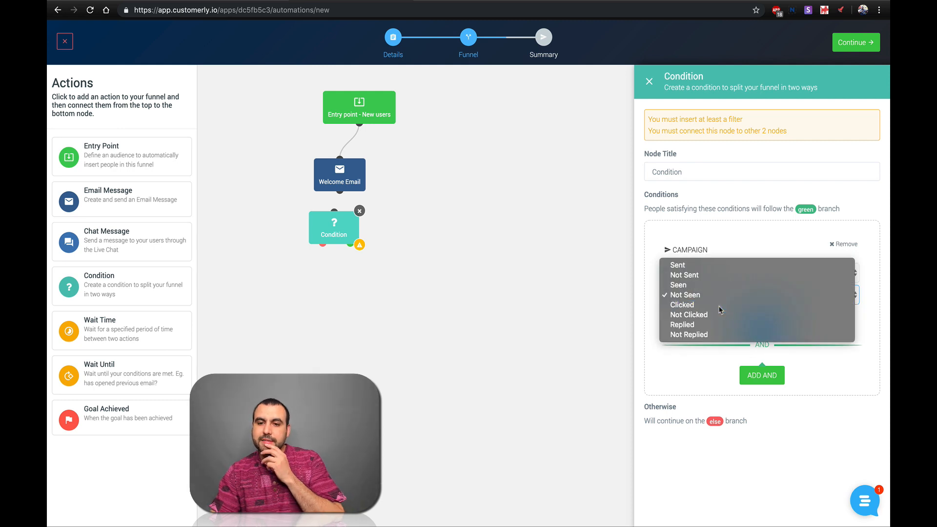
pyautogui.click(682, 304)
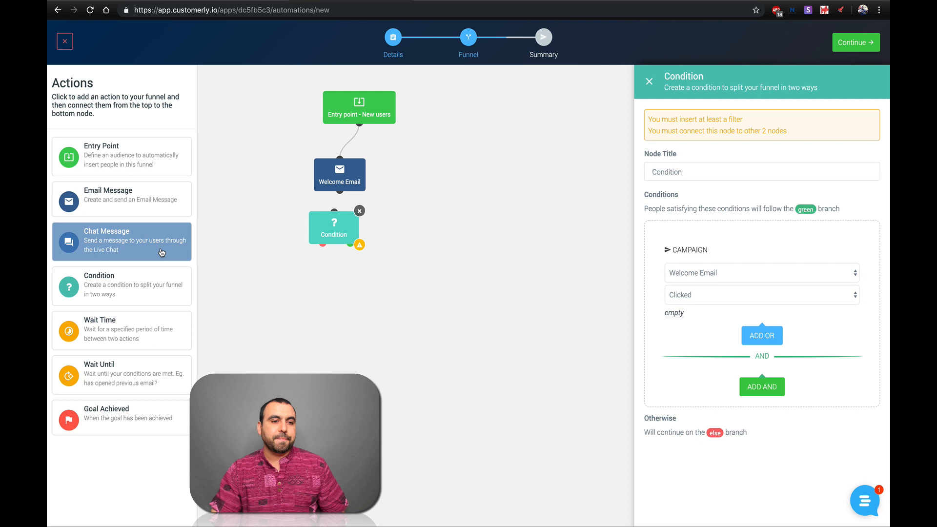
# Add an Email Message node below the Condition and link a branch to it.
pyautogui.click(122, 199)
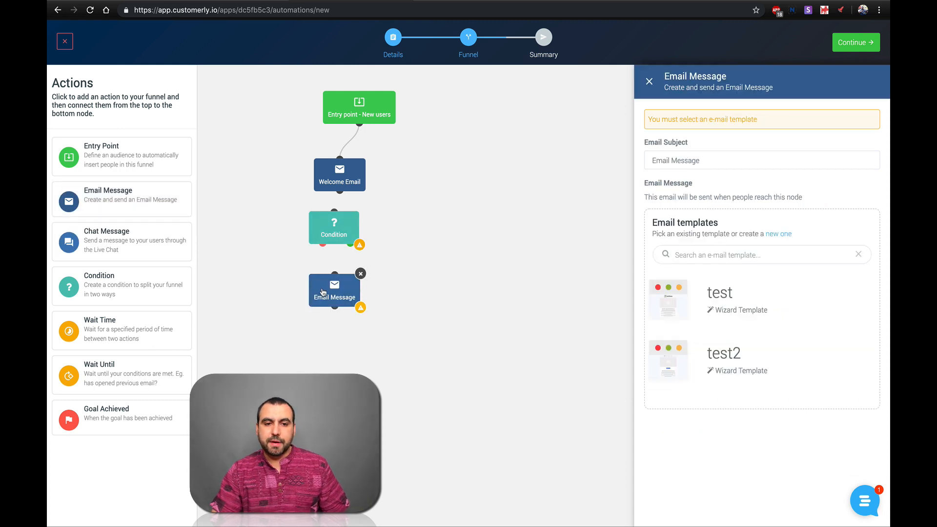
pyautogui.moveTo(334, 293); pyautogui.dragTo(380, 308)
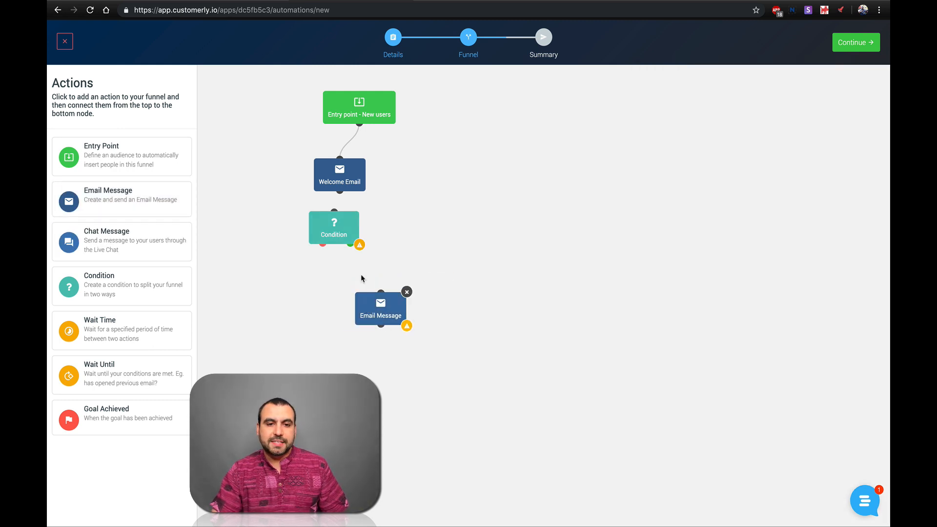
pyautogui.moveTo(359, 245); pyautogui.dragTo(380, 293)
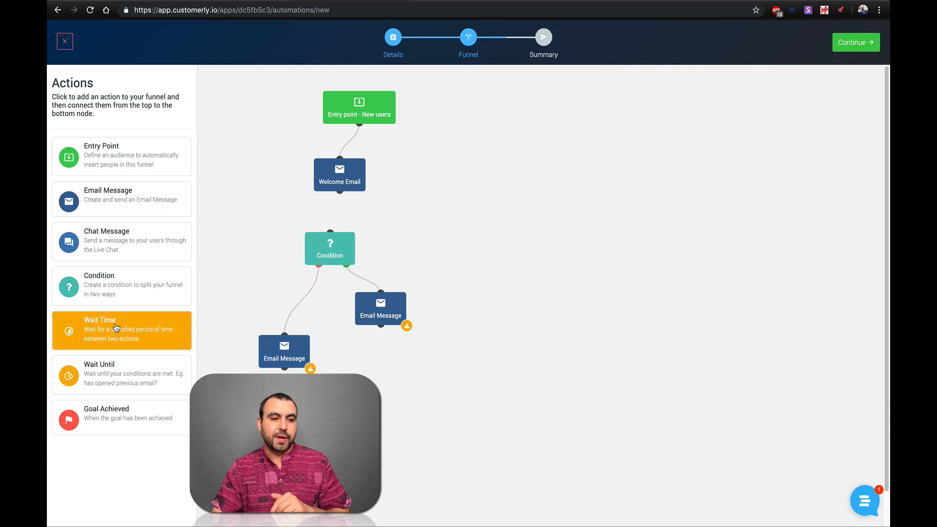
# Add a 10-day Wait Time node and connect it to the left Email Message.
pyautogui.click(121, 330)
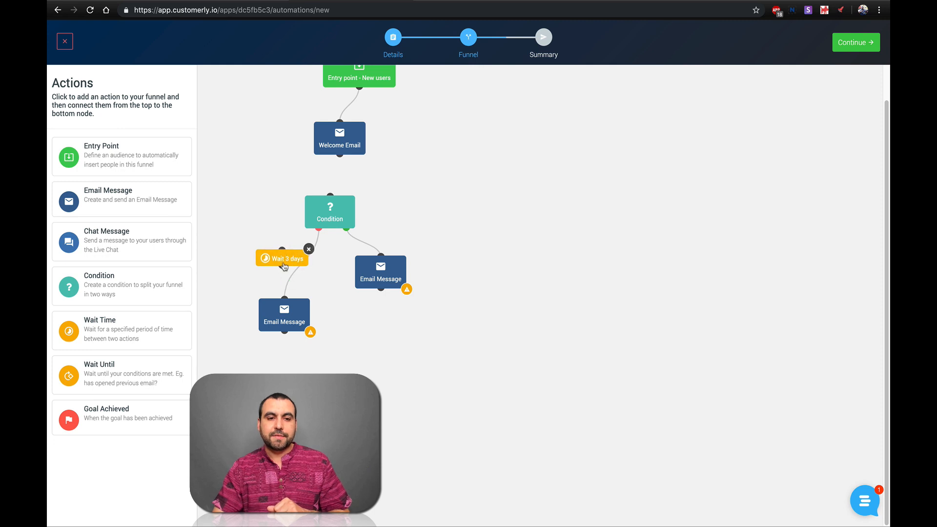
pyautogui.click(282, 258)
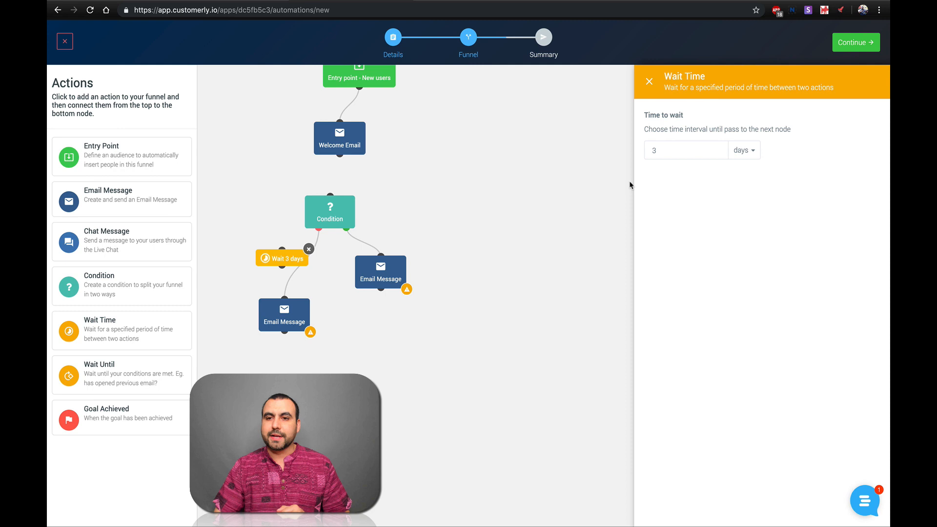
pyautogui.click(686, 150)
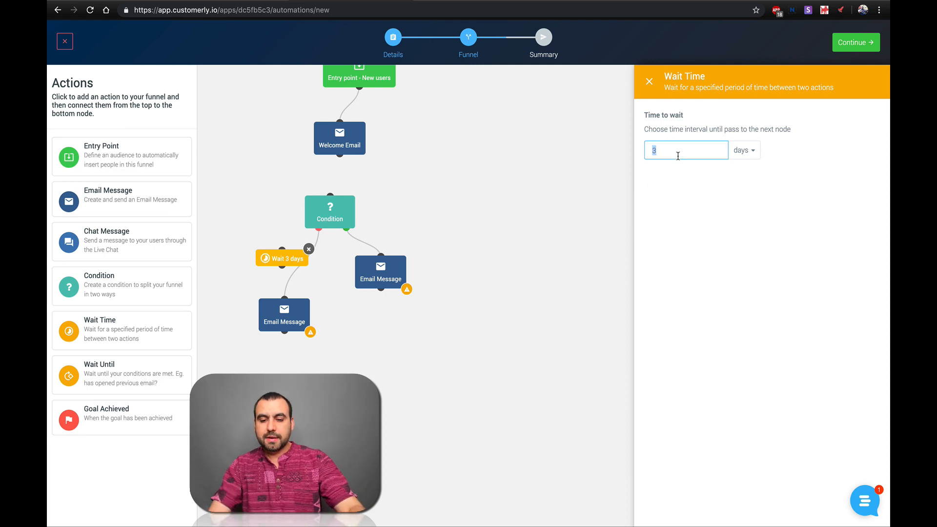
pyautogui.write('10')
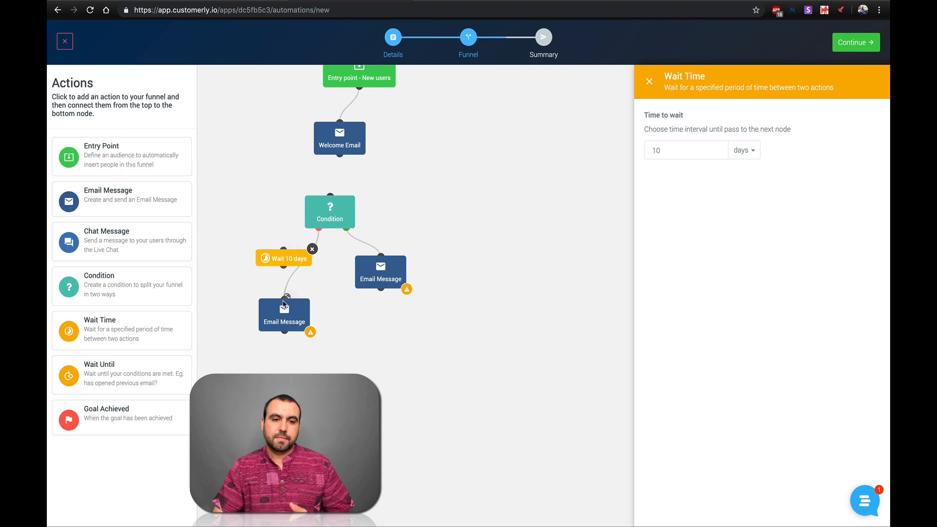
pyautogui.click(312, 249)
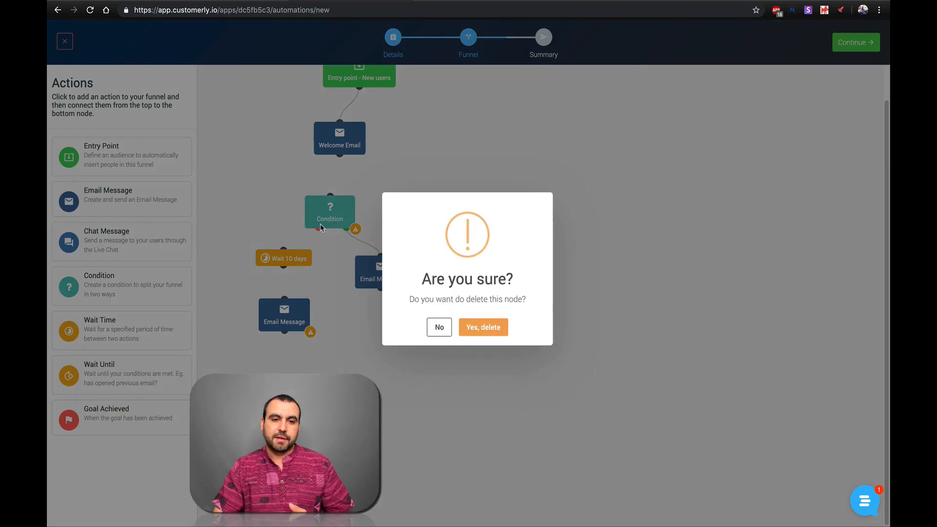
pyautogui.click(440, 327)
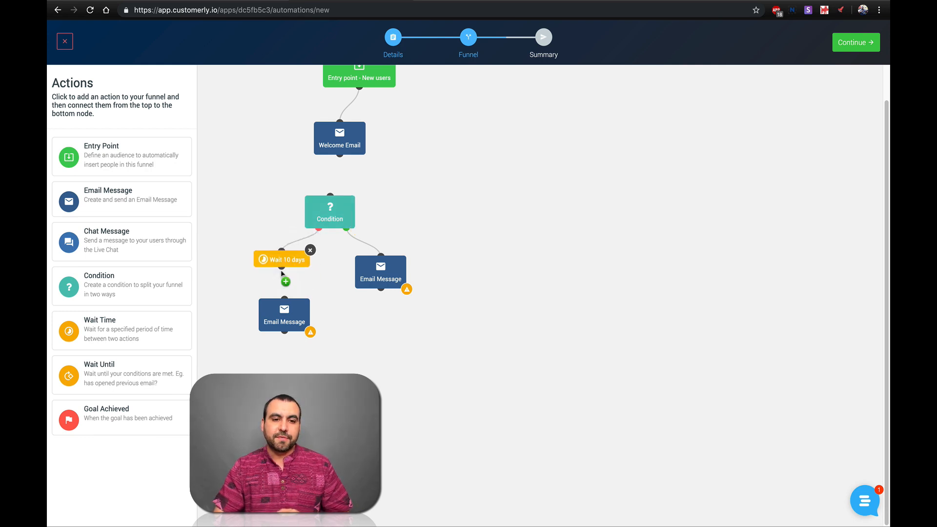
pyautogui.click(281, 259)
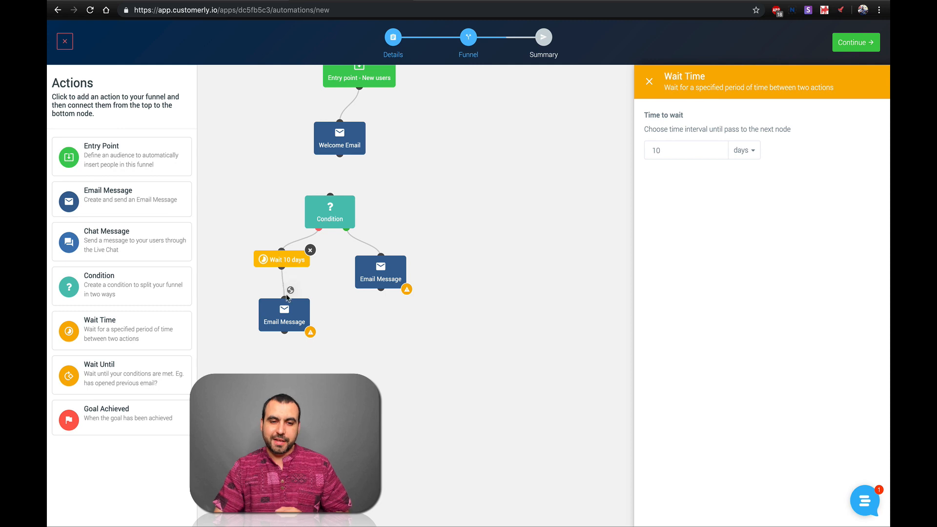
# Close the node settings panel and exit the funnel builder.
pyautogui.click(649, 81)
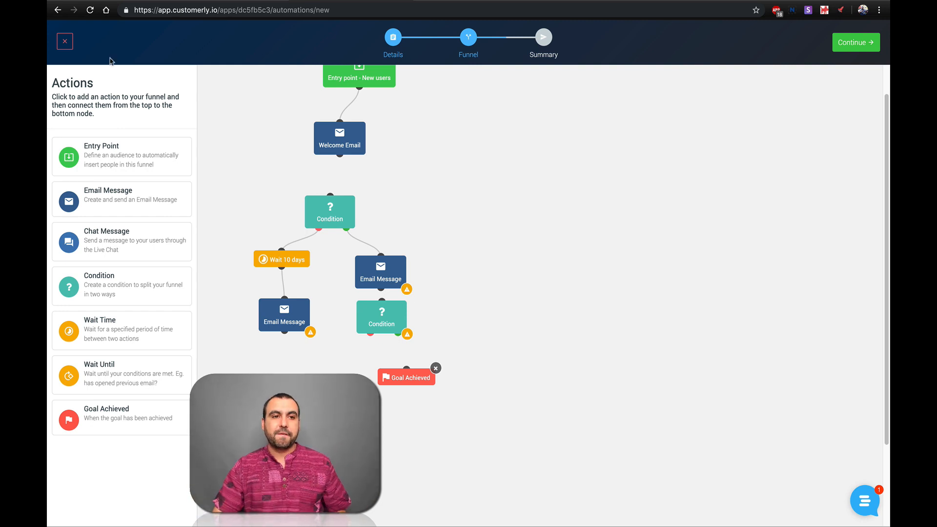
pyautogui.click(64, 41)
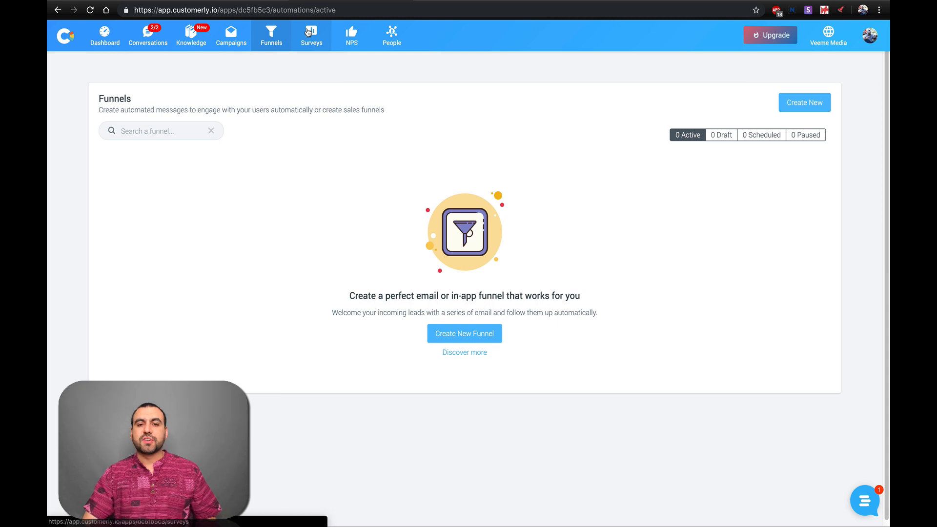
# From Surveys, start a new survey and advance to the Questions step.
pyautogui.click(311, 35)
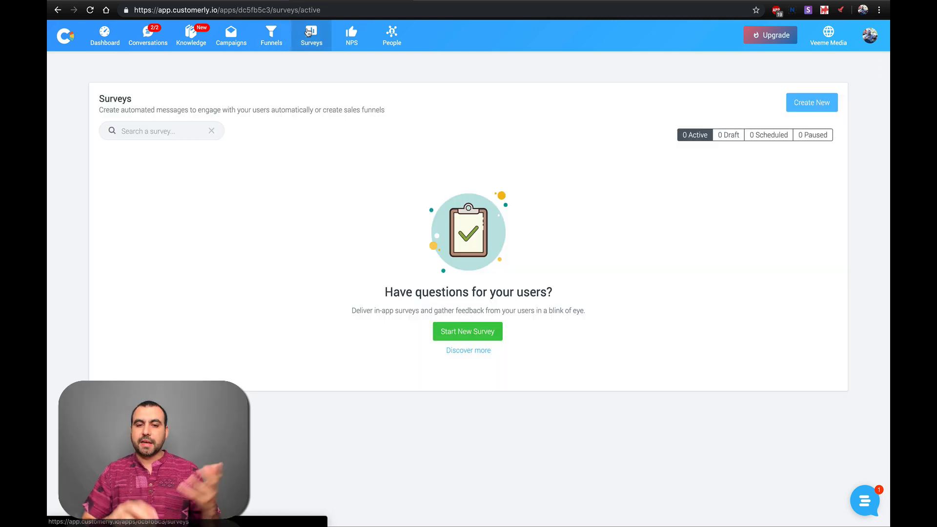
pyautogui.click(468, 331)
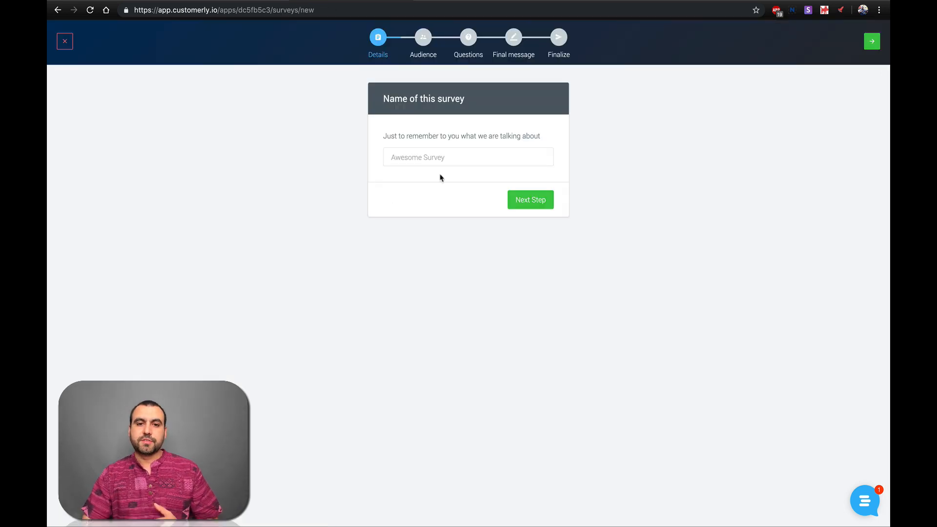
pyautogui.click(530, 200)
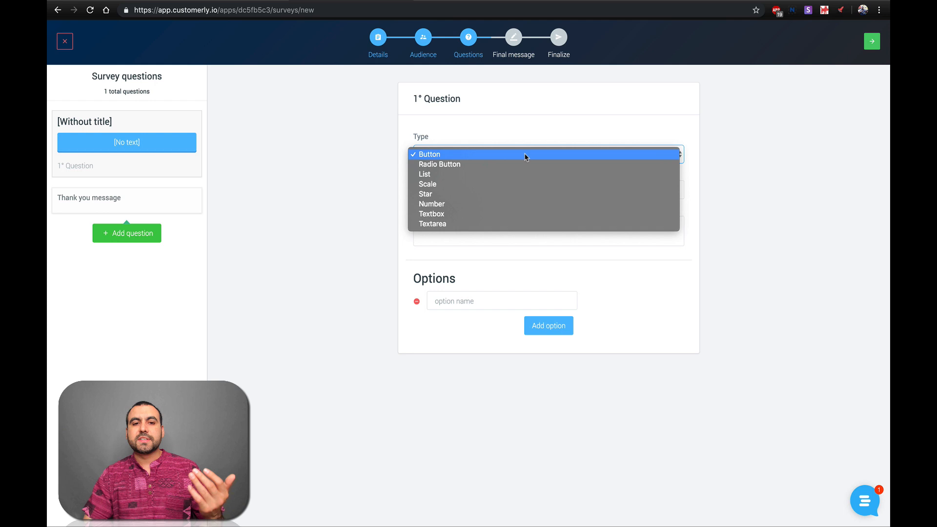
pyautogui.moveTo(525, 164)
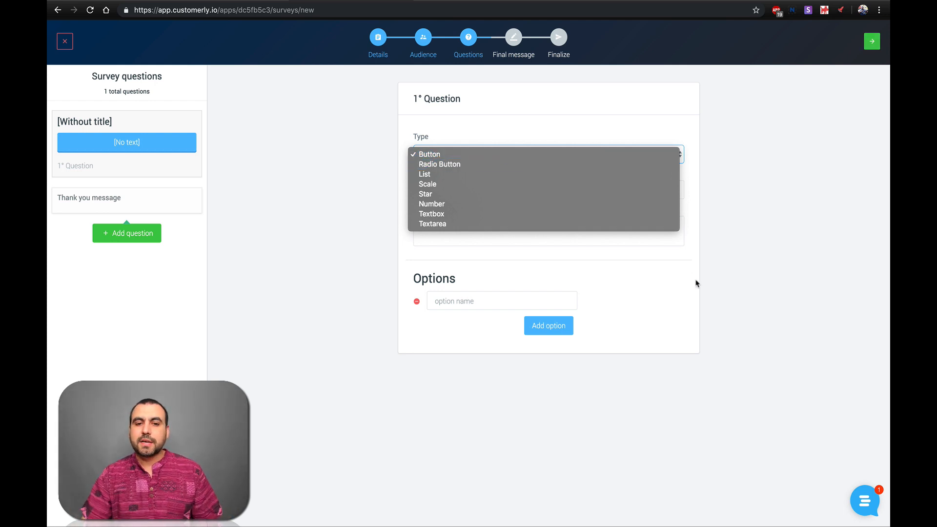
# Give the Button question facebook and twitter options, then exit the survey editor.
pyautogui.click(430, 154)
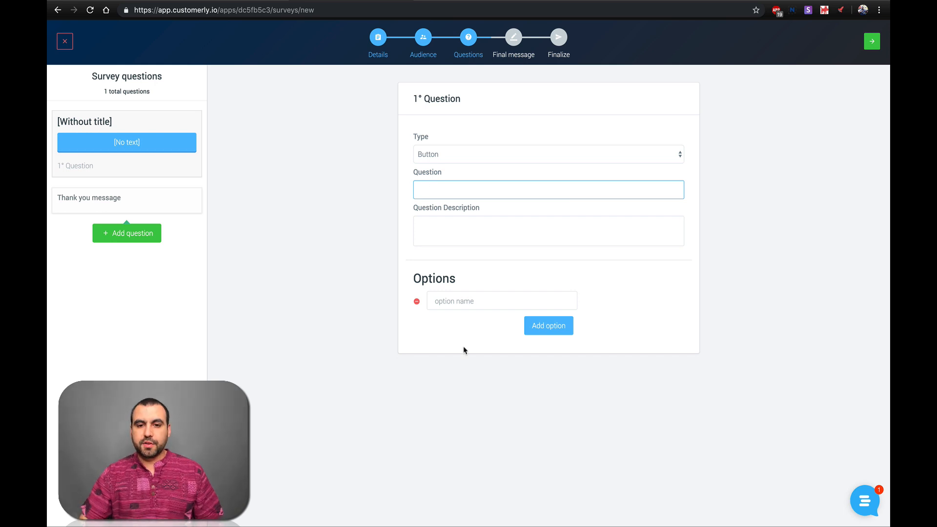
pyautogui.write('face')
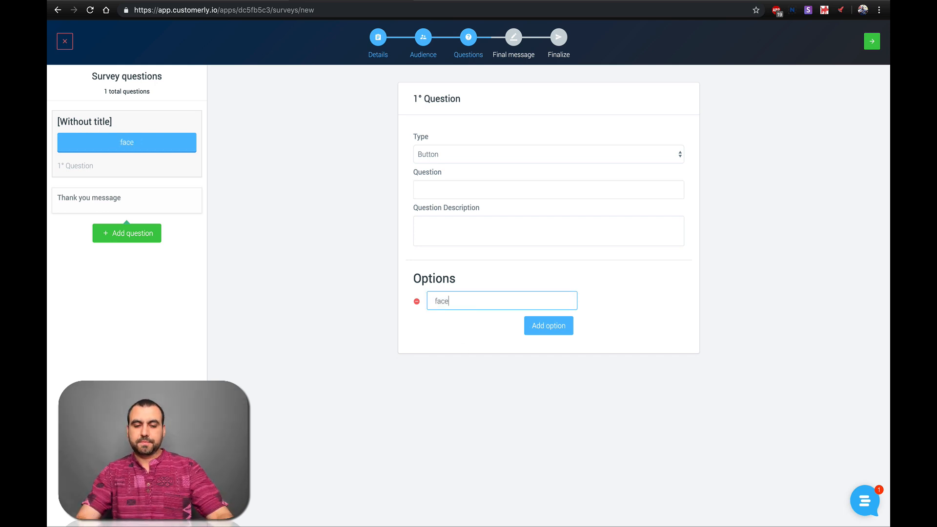
pyautogui.click(548, 325)
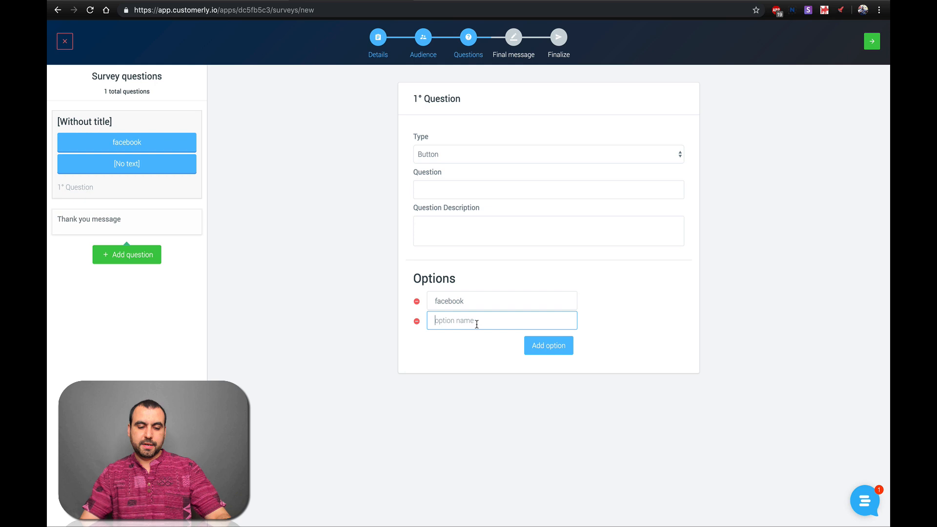
pyautogui.write('twt')
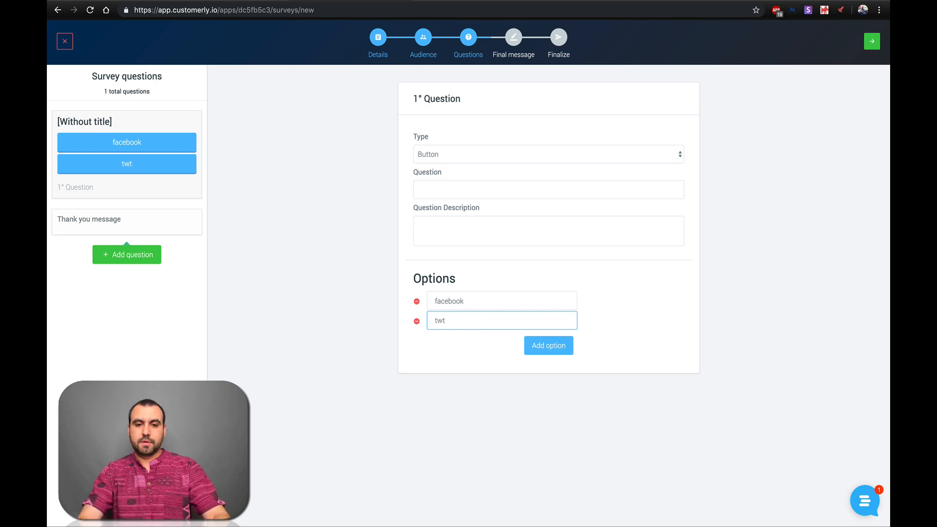
pyautogui.write('twitter')
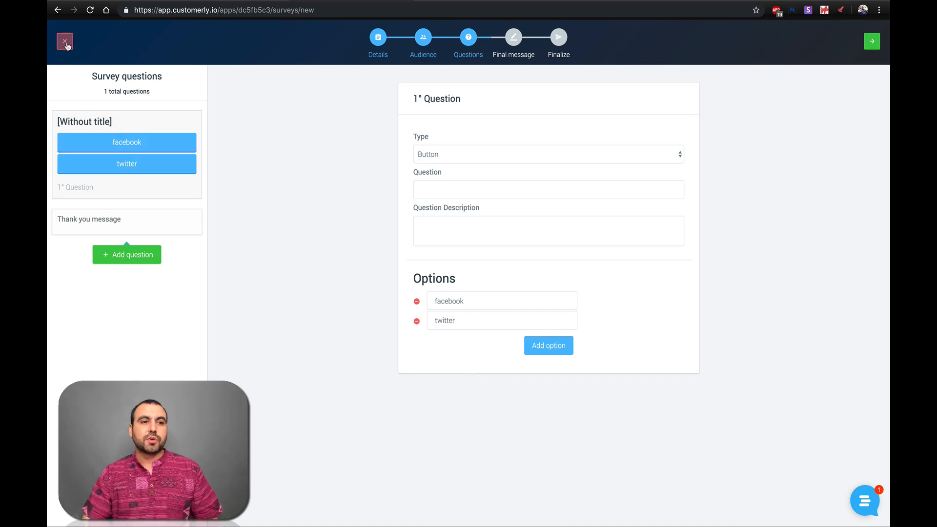
pyautogui.click(65, 41)
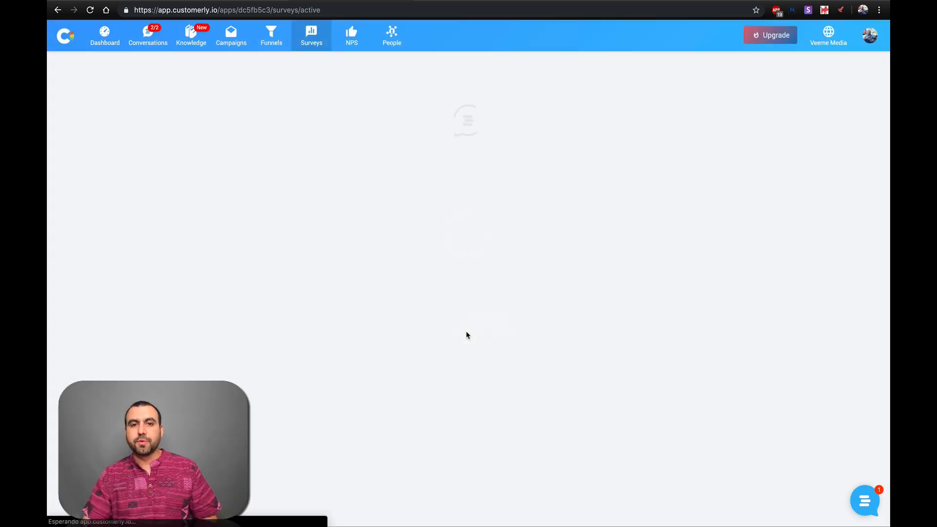